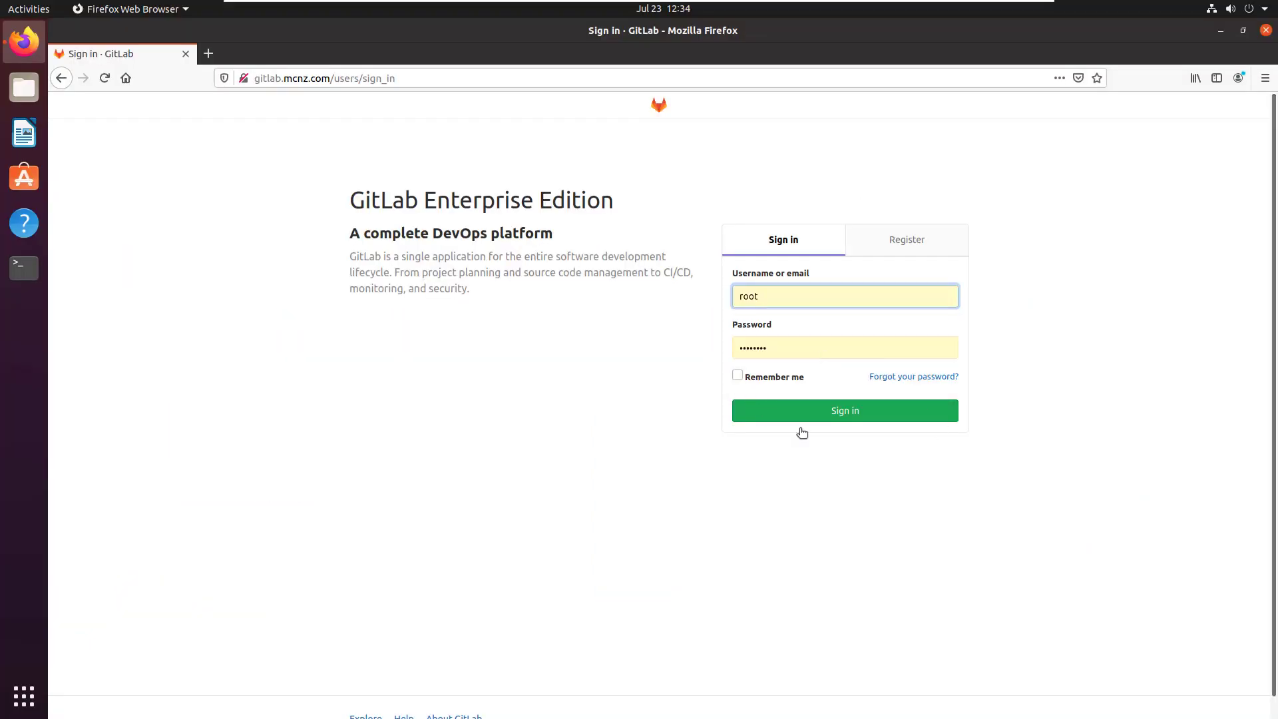
Step: Sign in to the GitLab server and open the gitlab-made-easy project
left_click(845, 410)
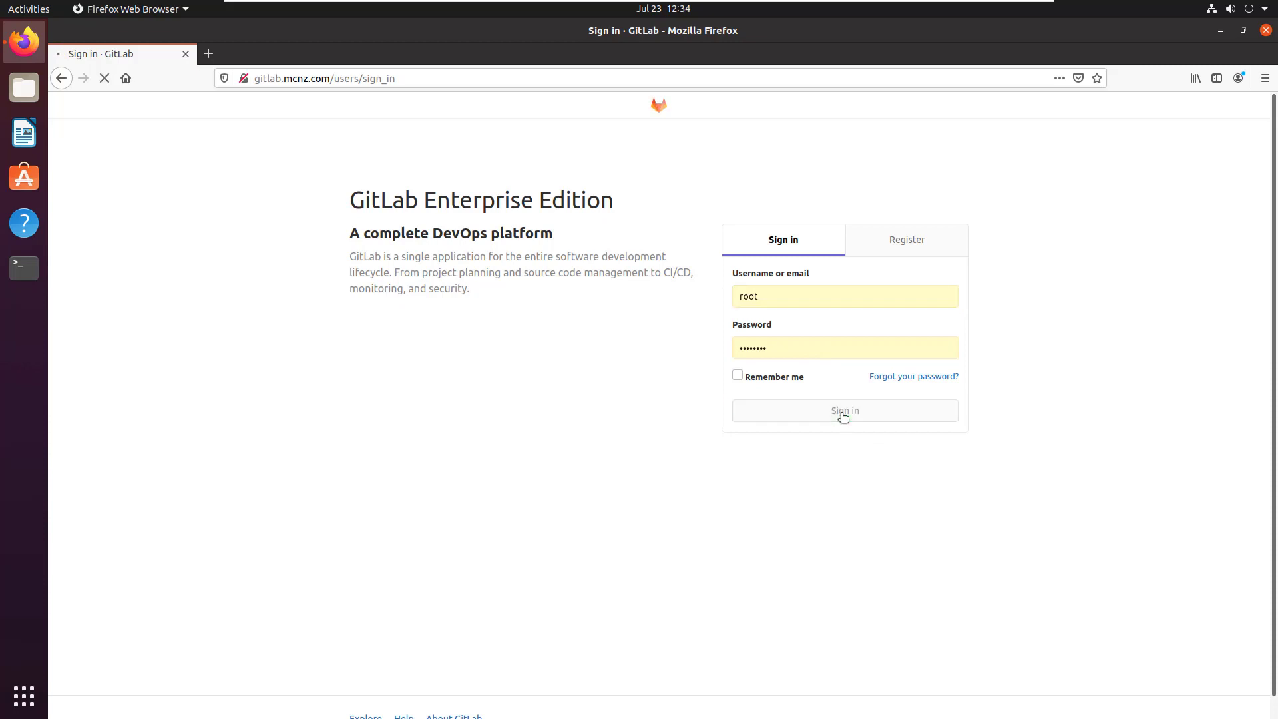
left_click(845, 410)
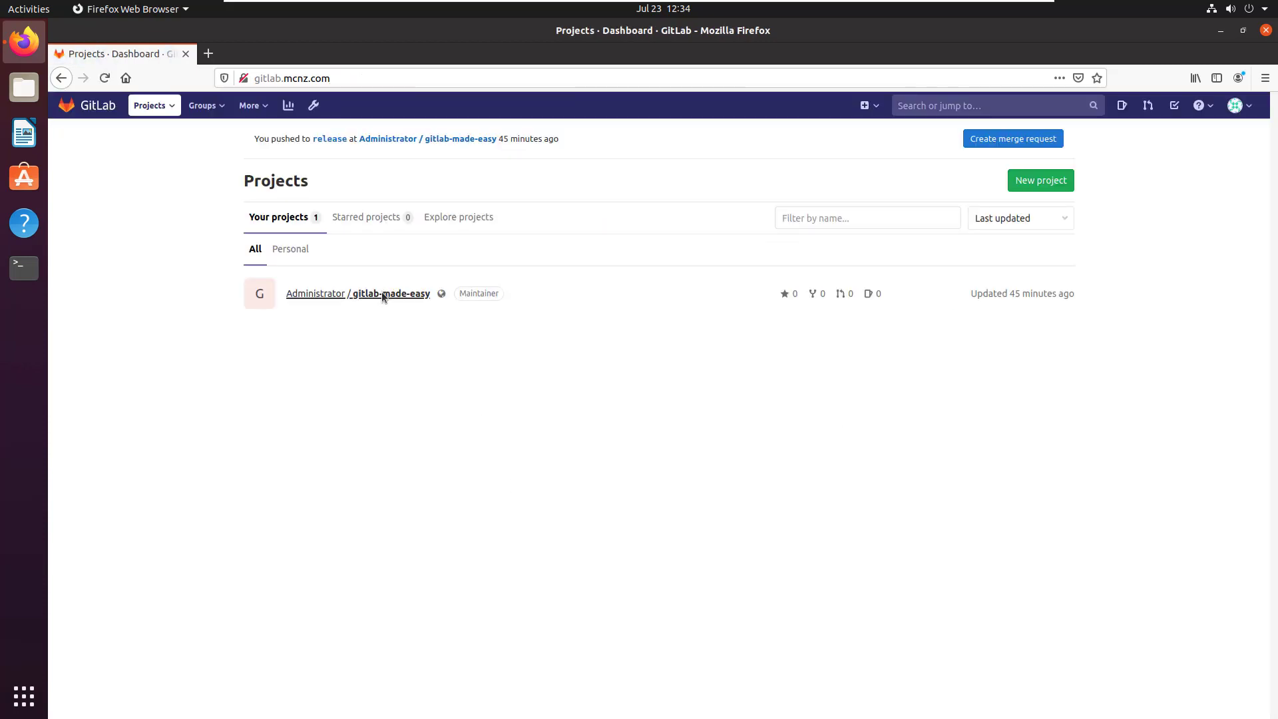
left_click(380, 294)
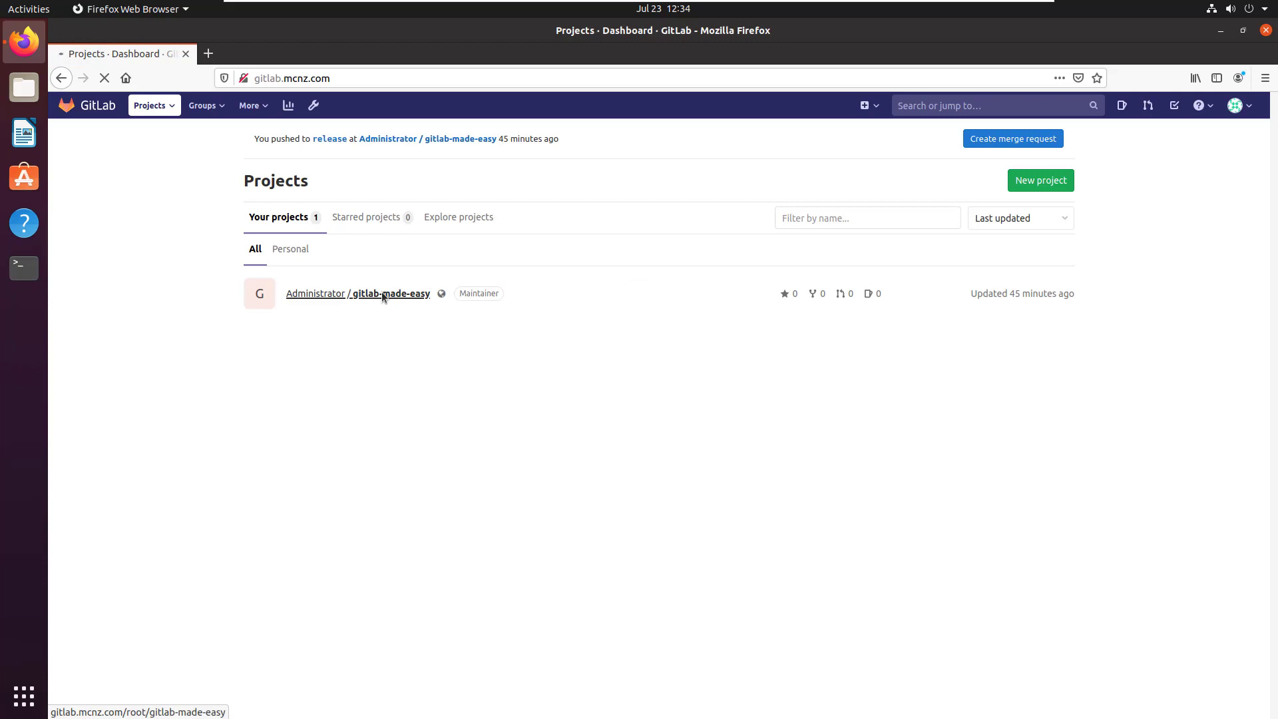
left_click(388, 293)
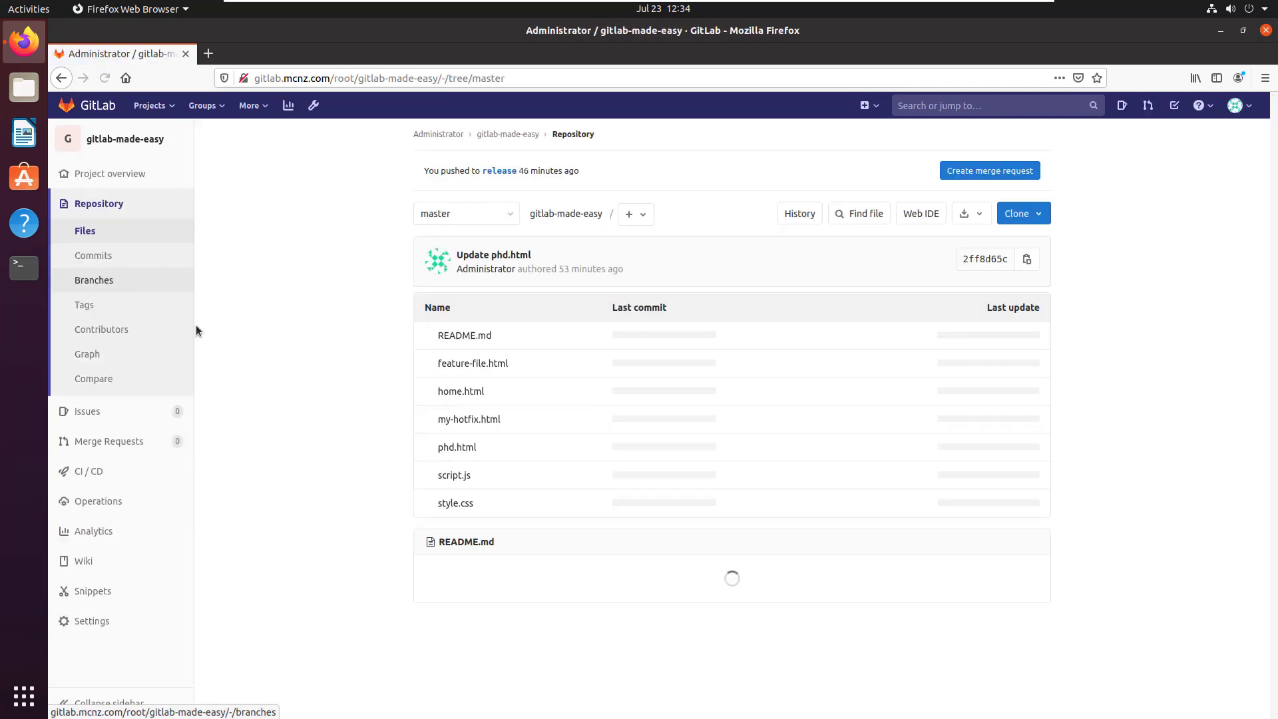
Step: Open Repository > Branches, browse fun_feature's files, then return to the branch list
left_click(94, 279)
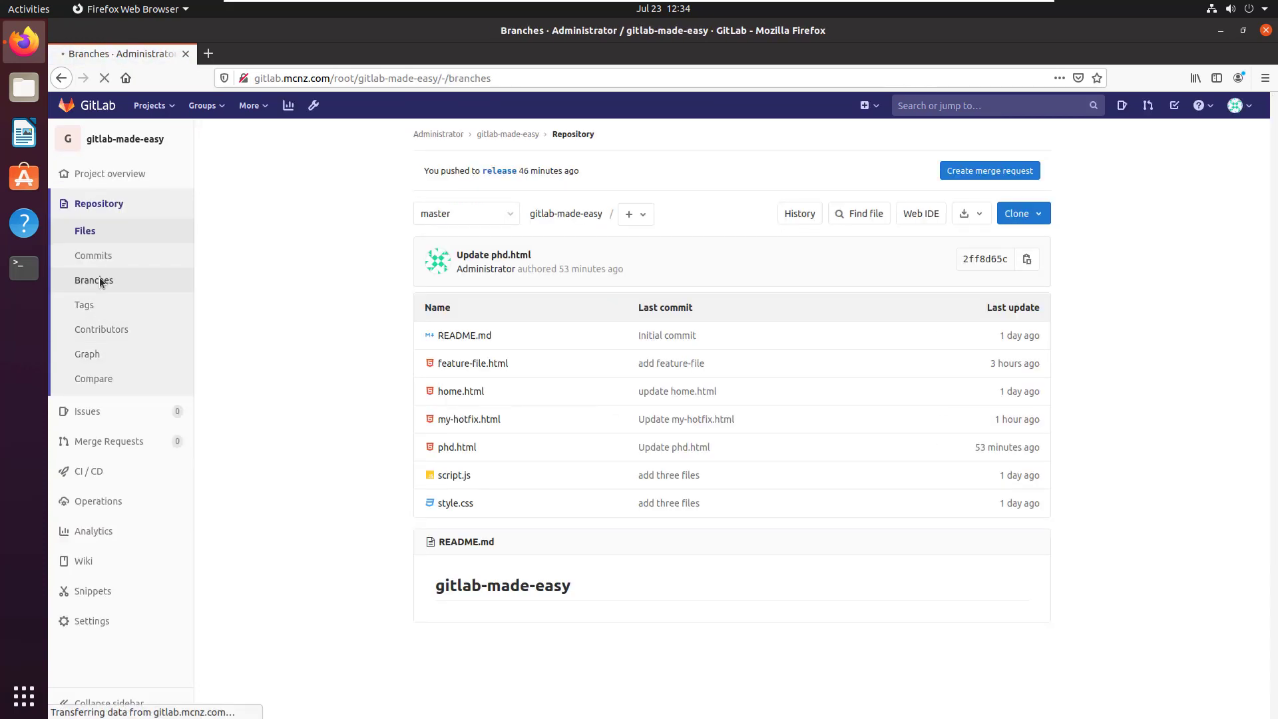
left_click(95, 280)
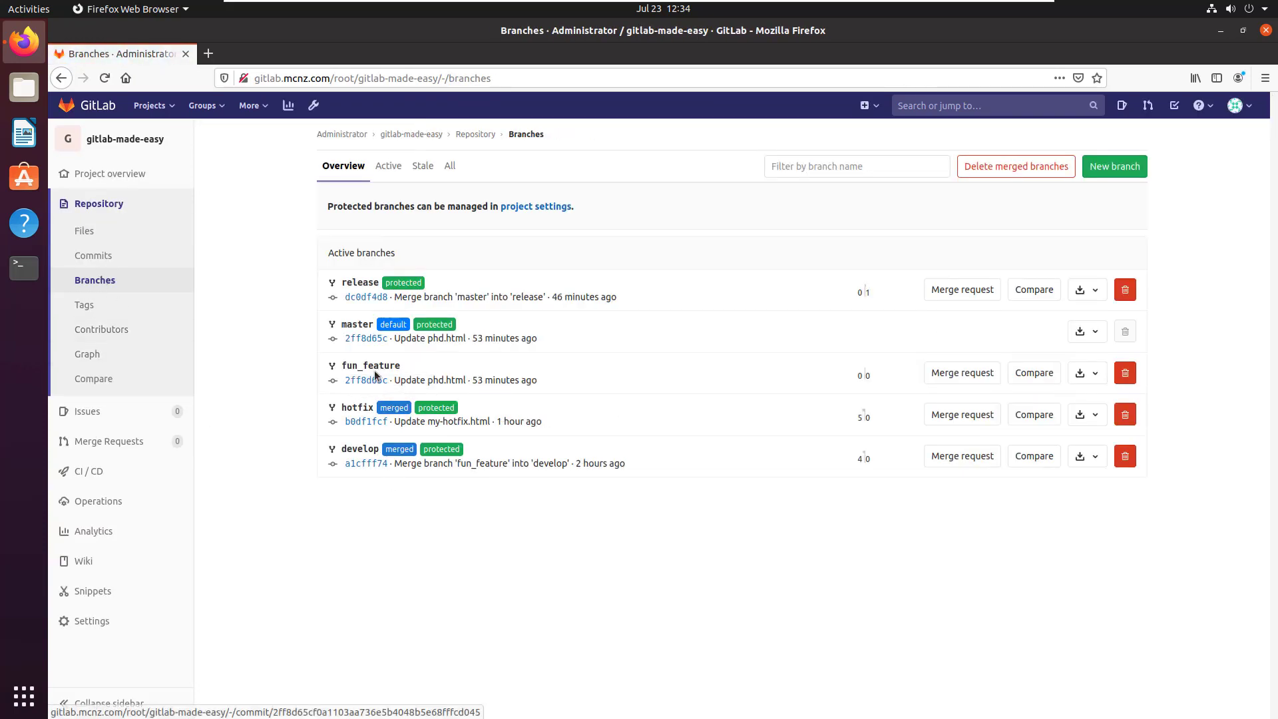
mouse_move(489, 567)
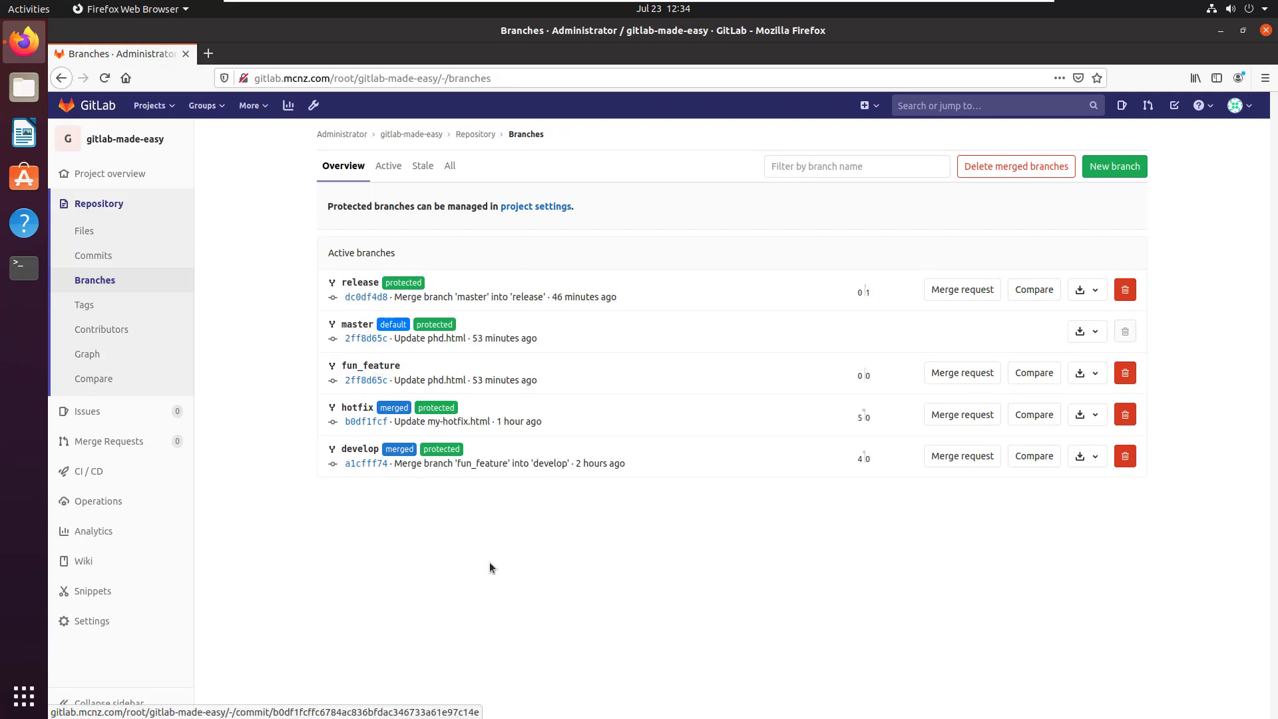
mouse_move(370, 365)
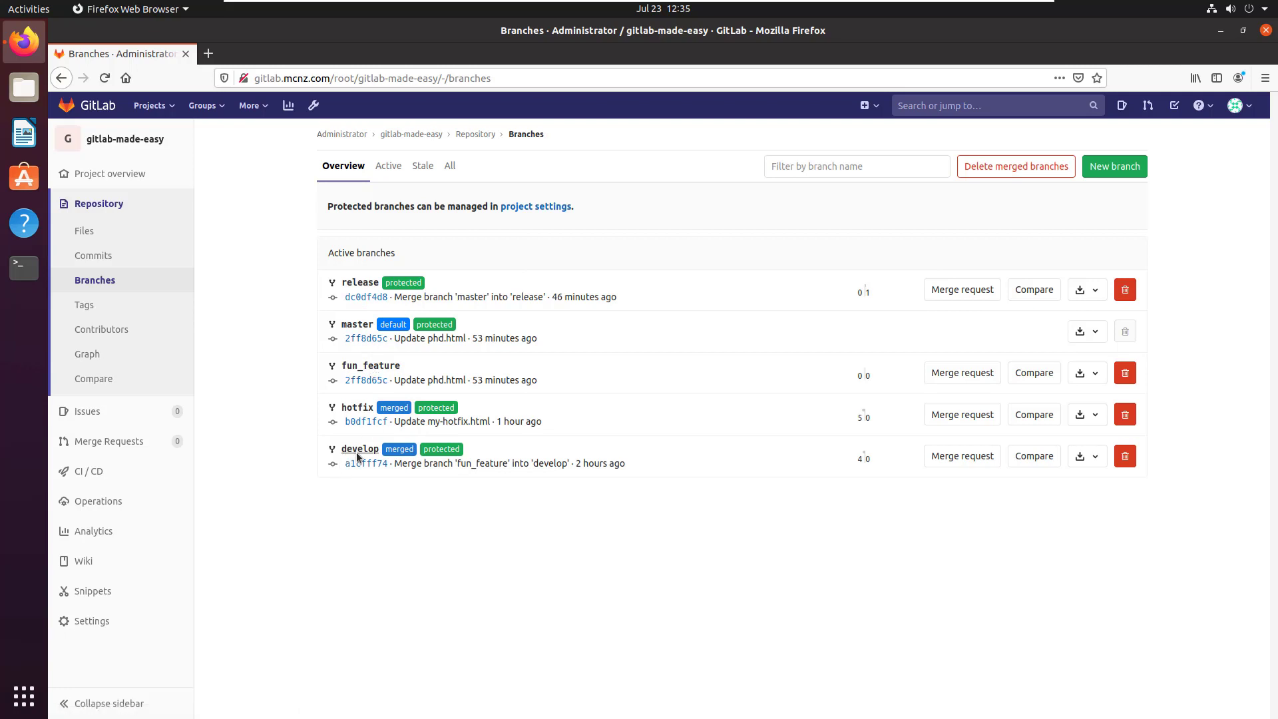
mouse_move(370, 365)
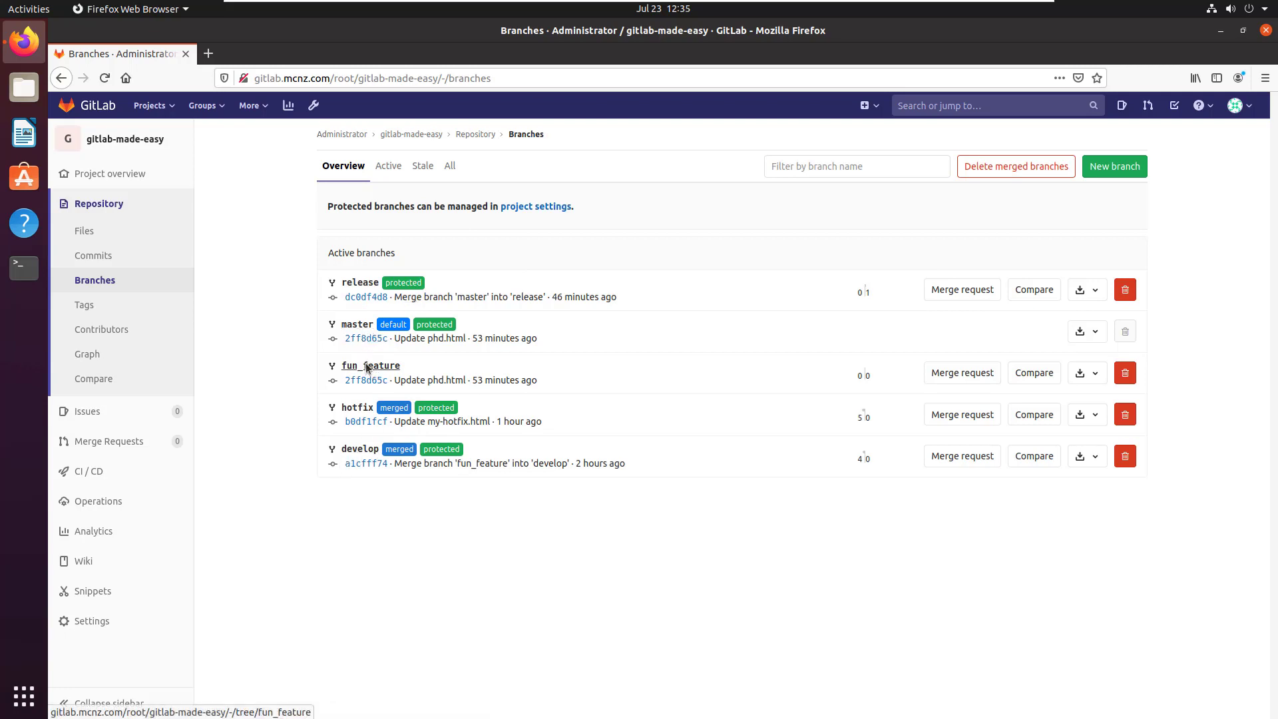
left_click(370, 365)
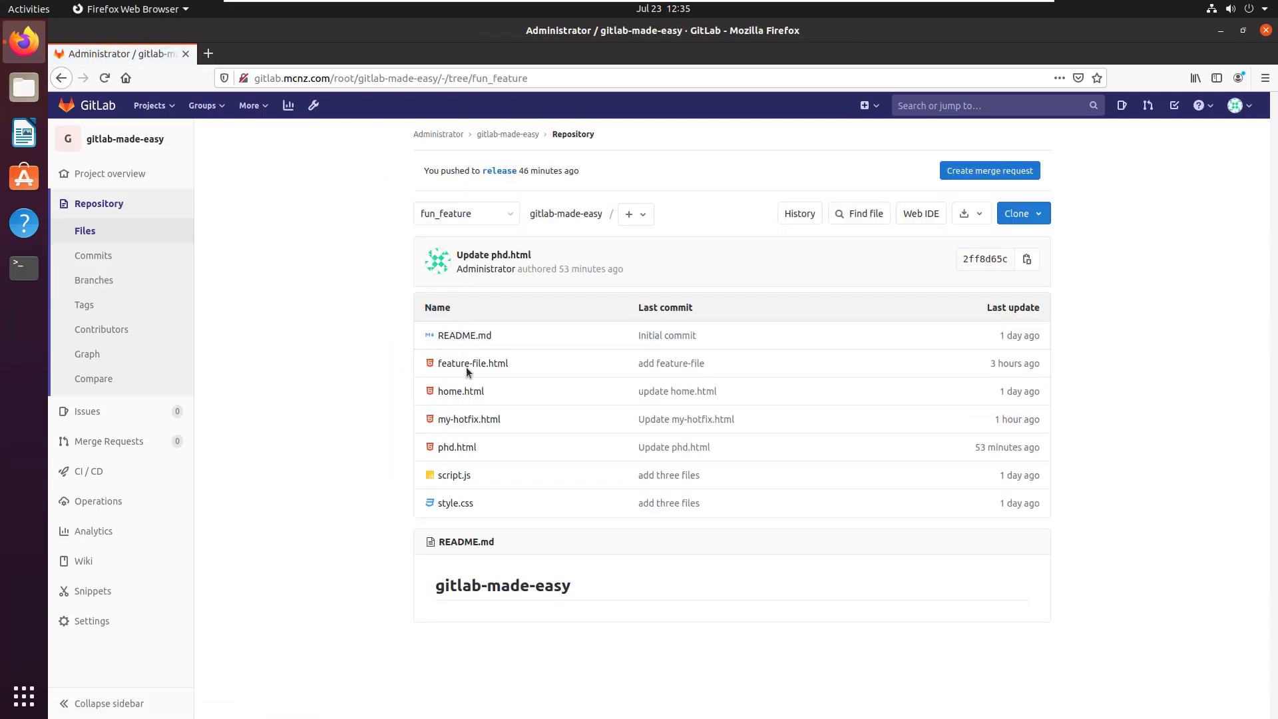
mouse_move(203, 288)
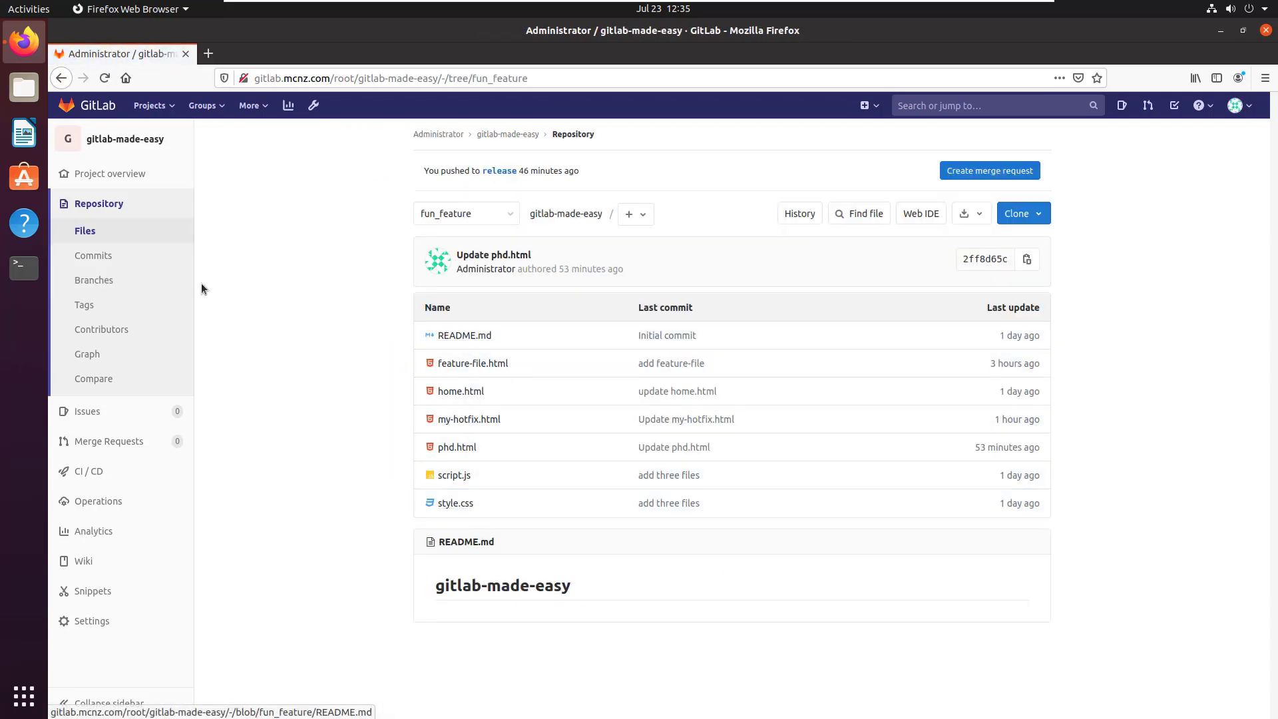
left_click(94, 280)
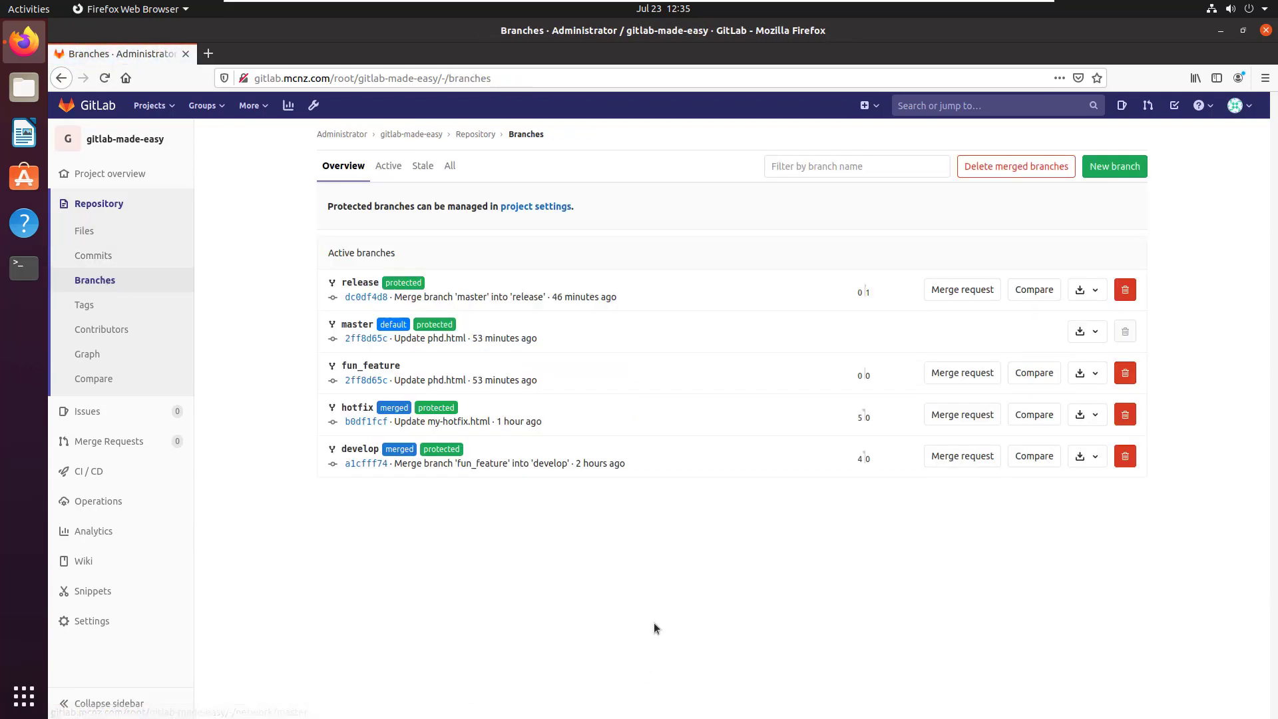
mouse_move(1125, 373)
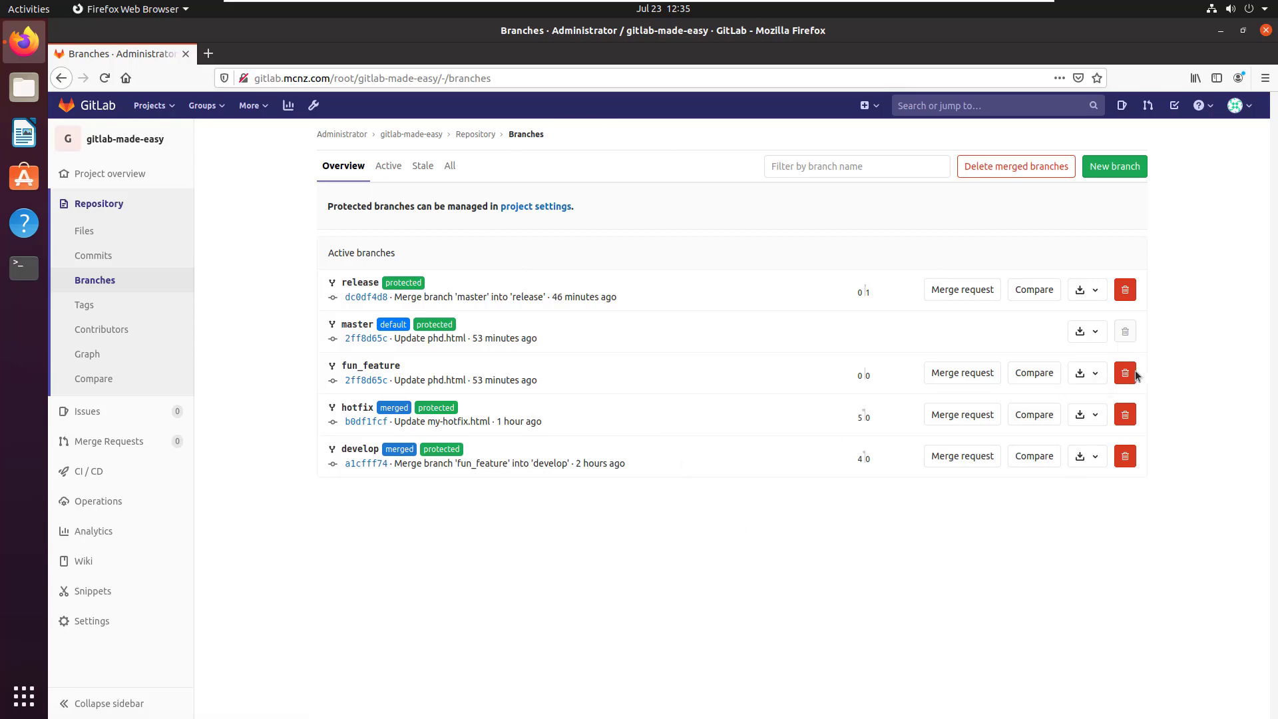
mouse_move(1125, 373)
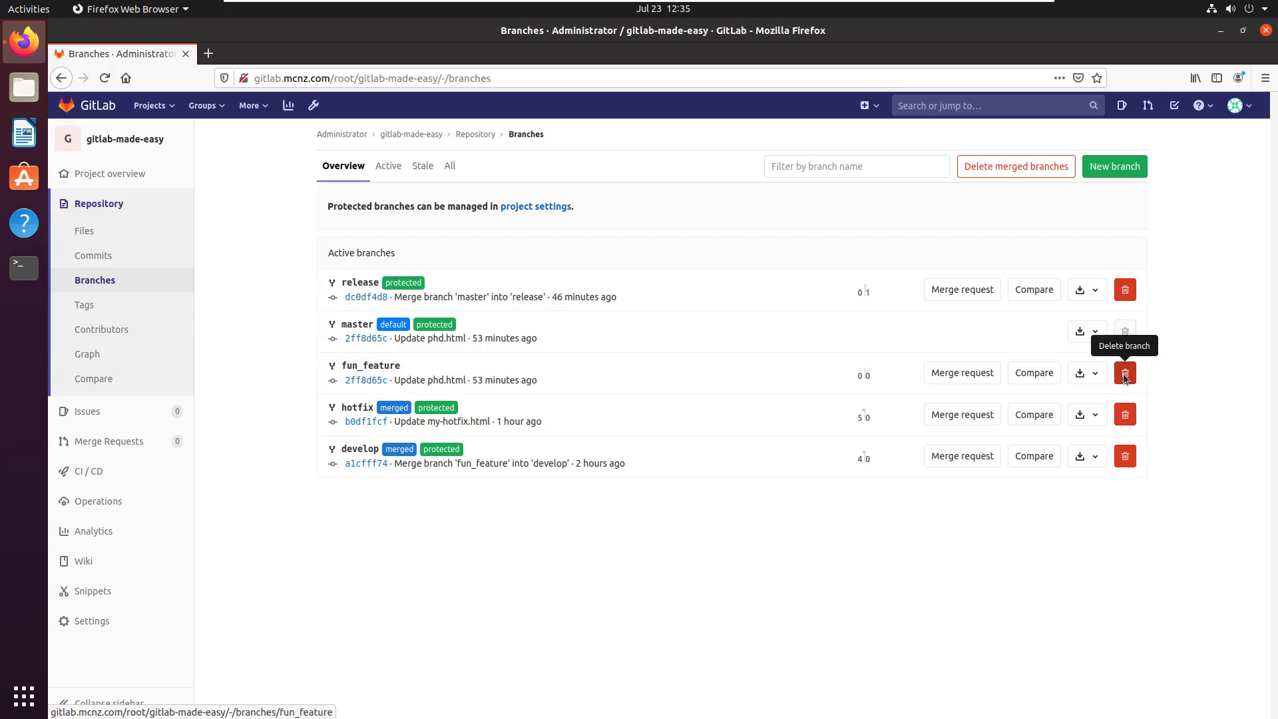
Step: Delete the fun_feature branch with its trash button and confirm with OK
left_click(1125, 373)
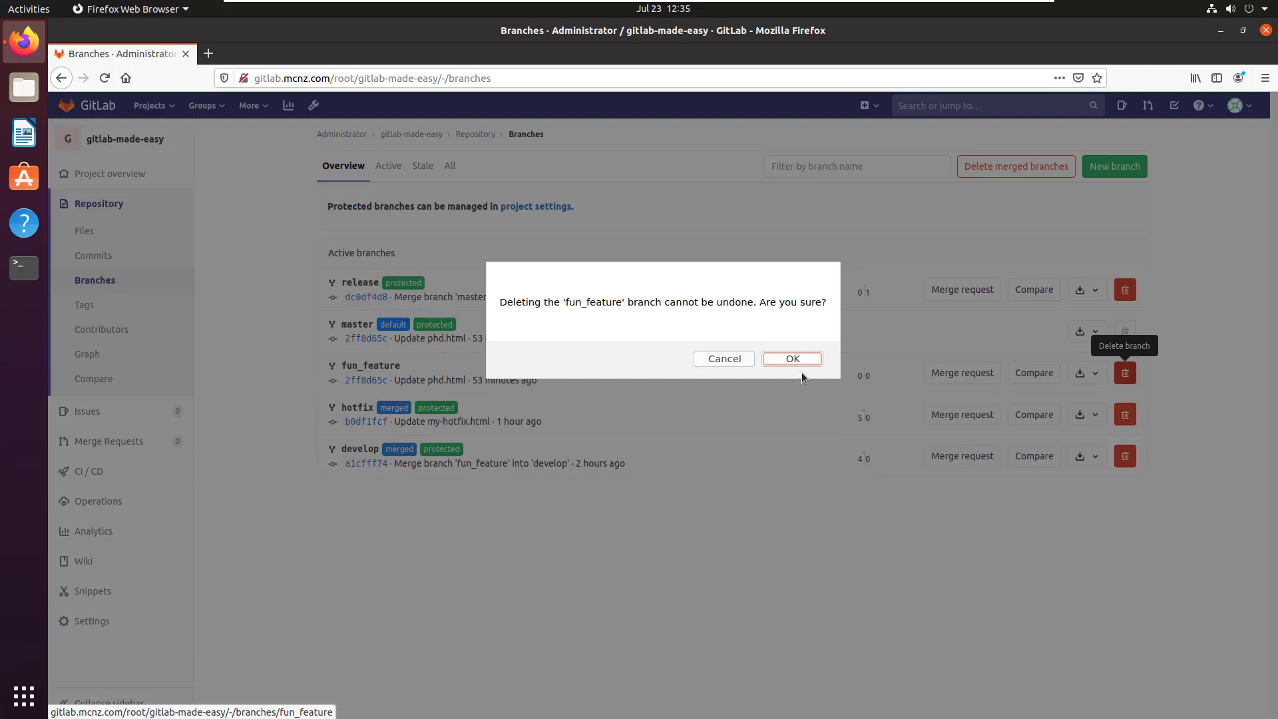
left_click(790, 359)
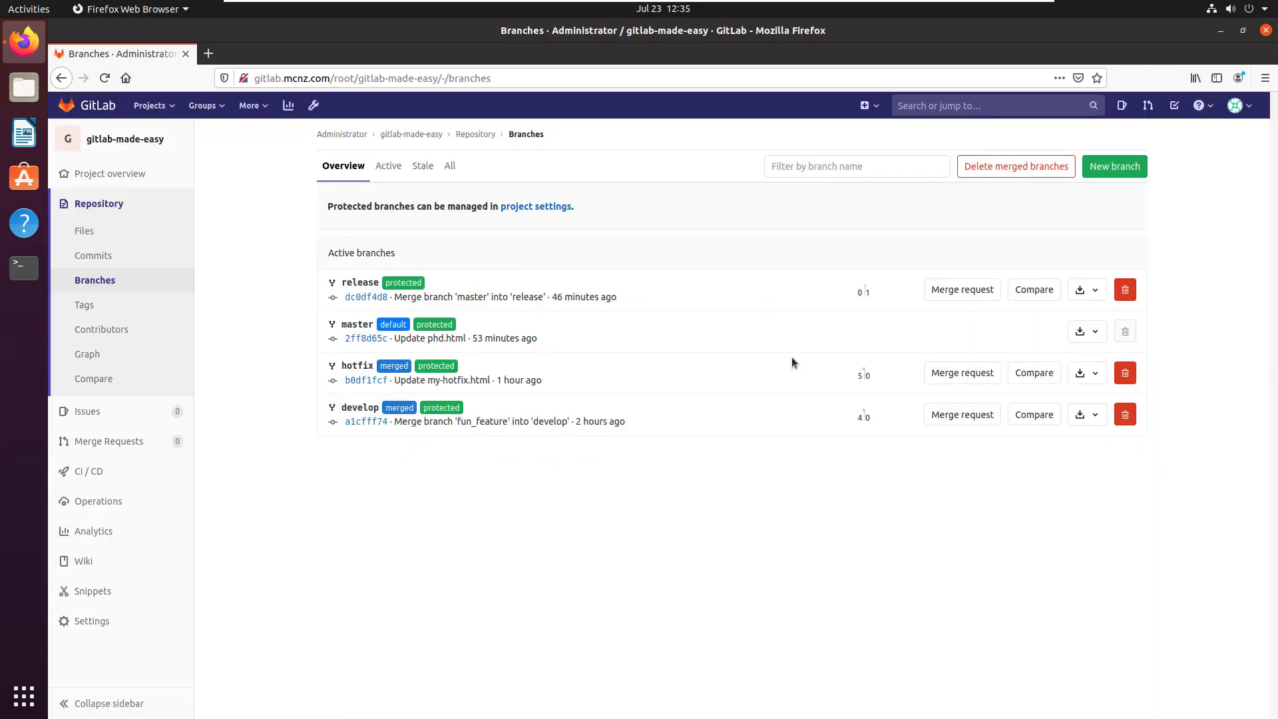
mouse_move(393, 366)
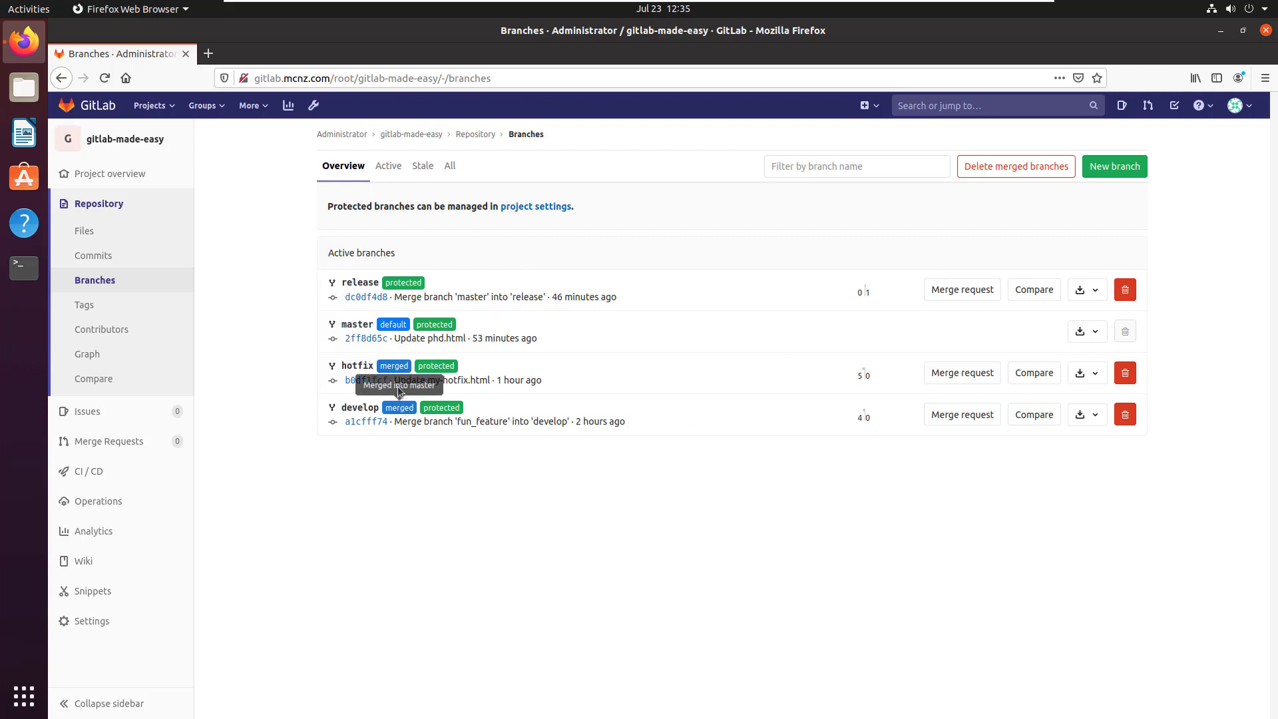
mouse_move(359, 282)
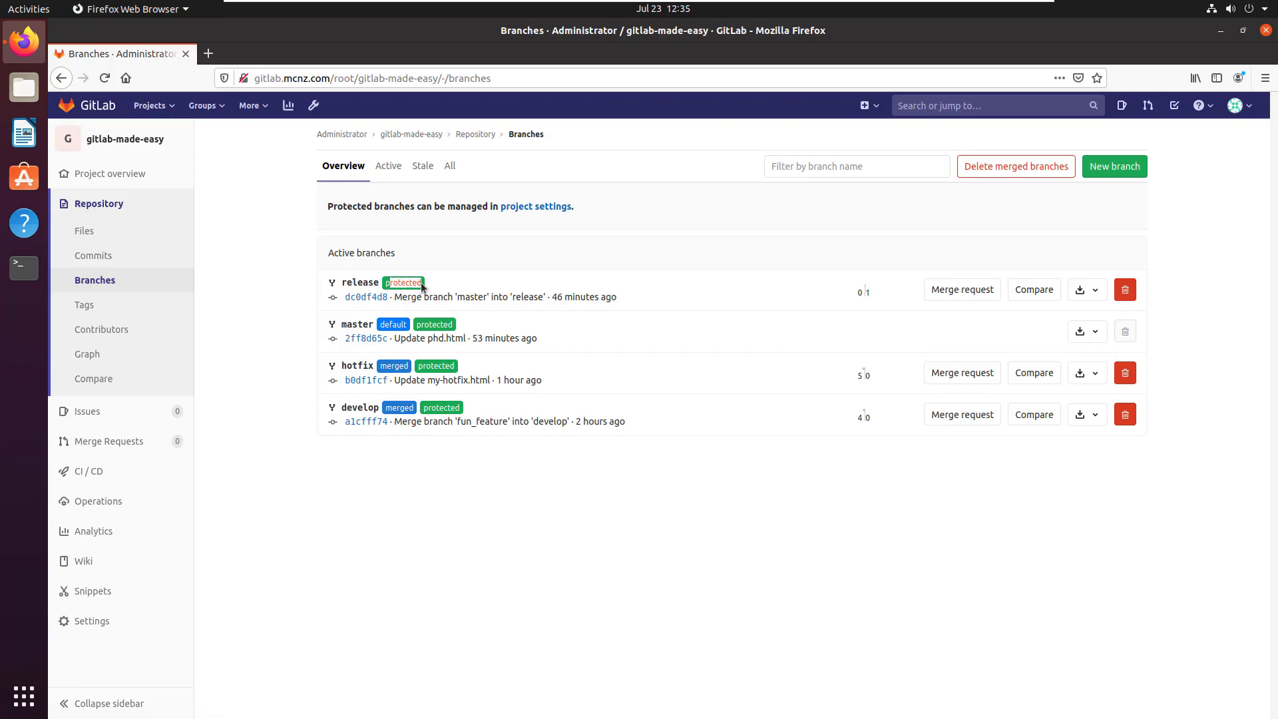
mouse_move(537, 630)
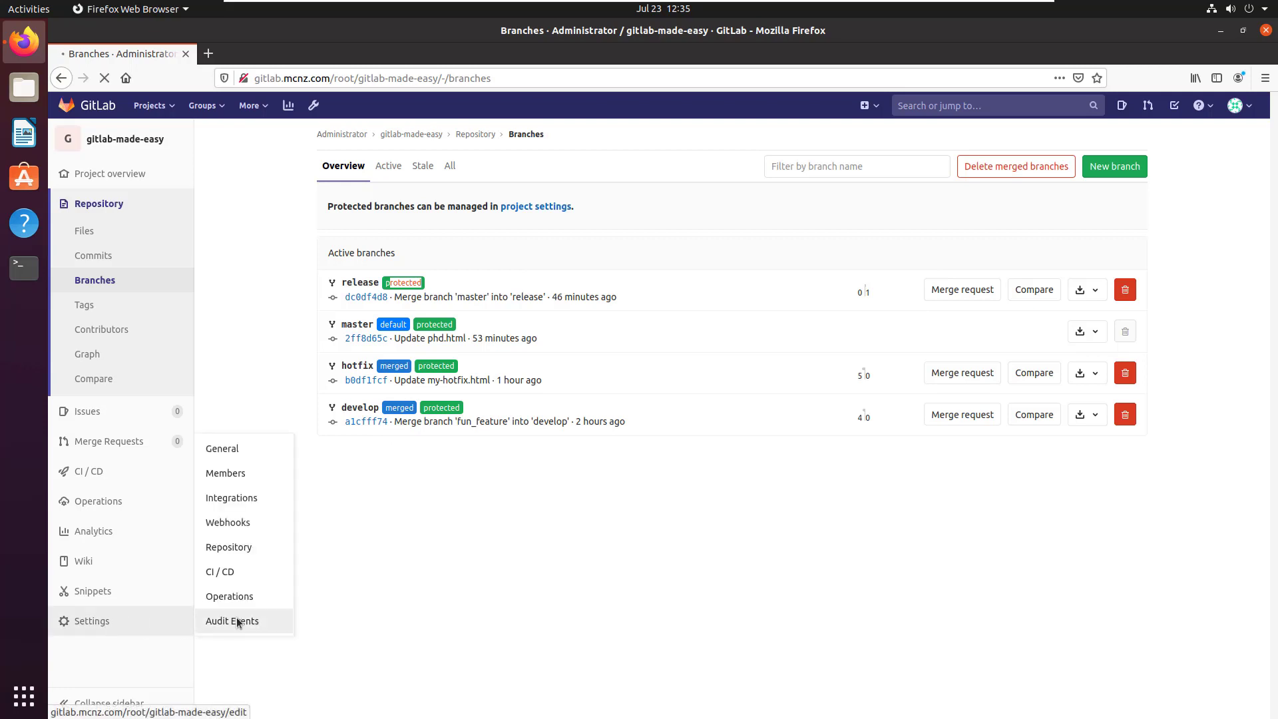
Step: Expand Protected Branches under Settings > Repository to review develop, hotfix, master and release
left_click(222, 448)
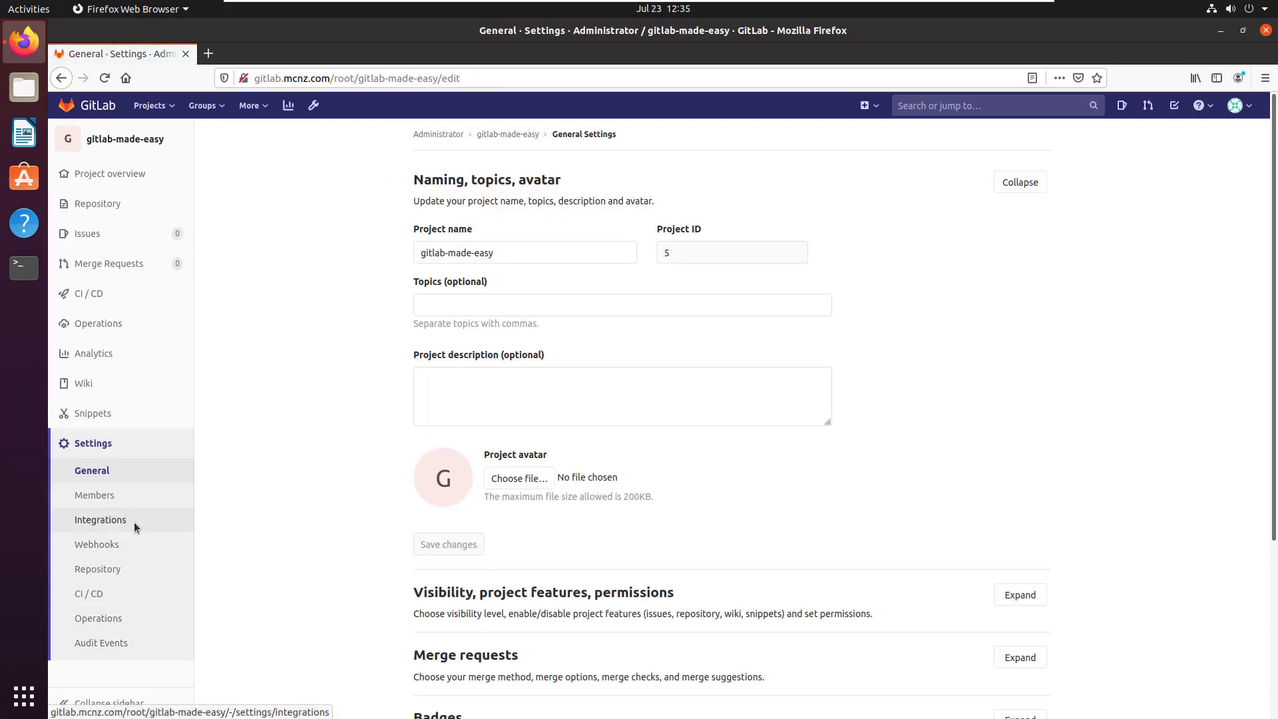
left_click(97, 569)
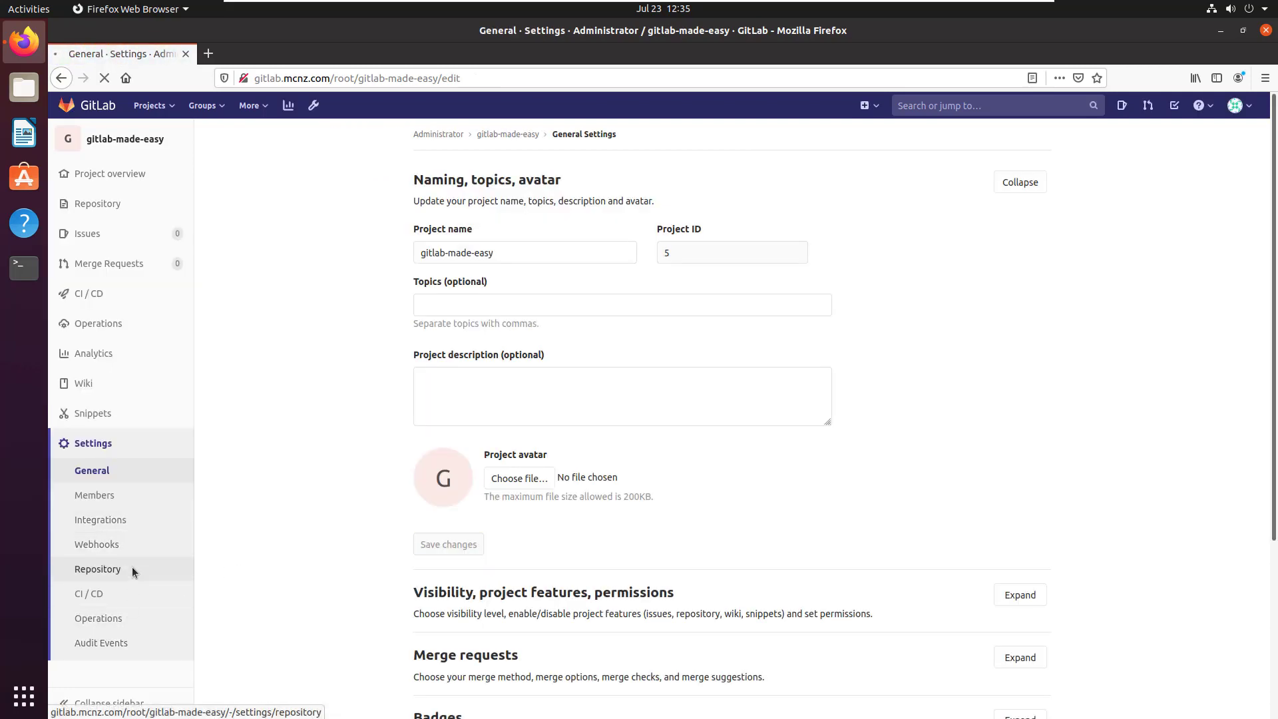
left_click(98, 569)
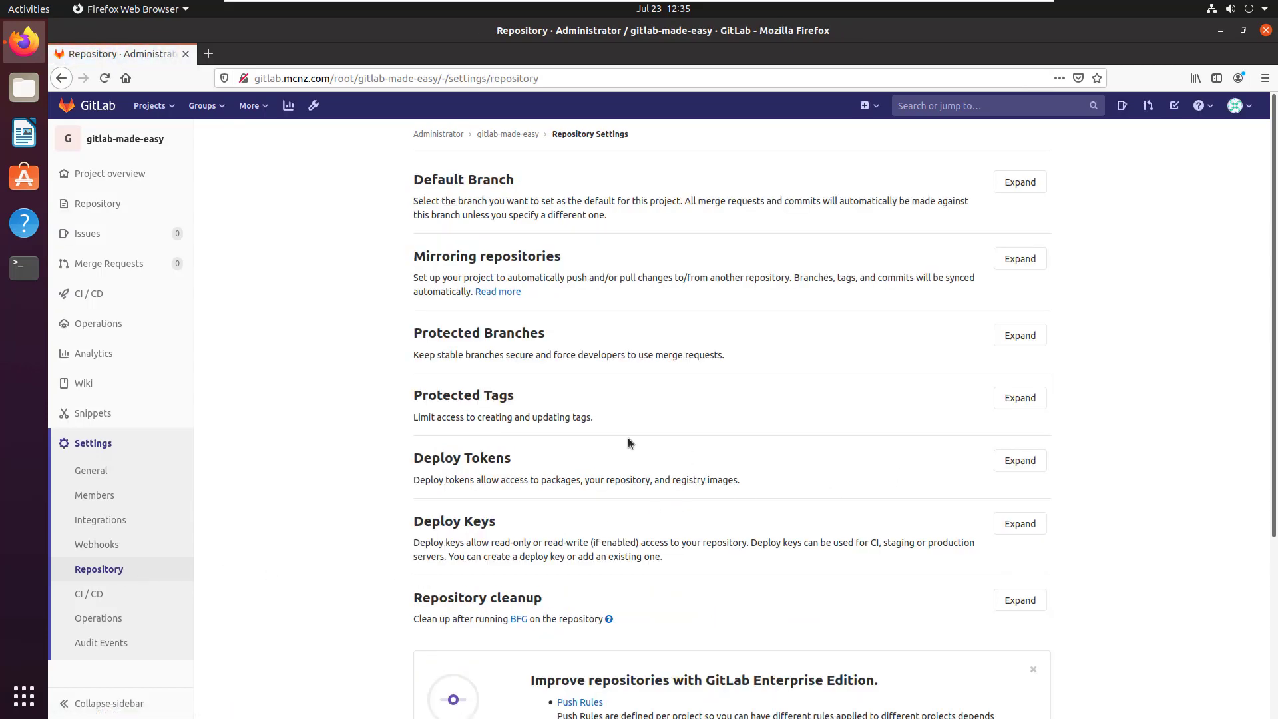
left_click(1019, 334)
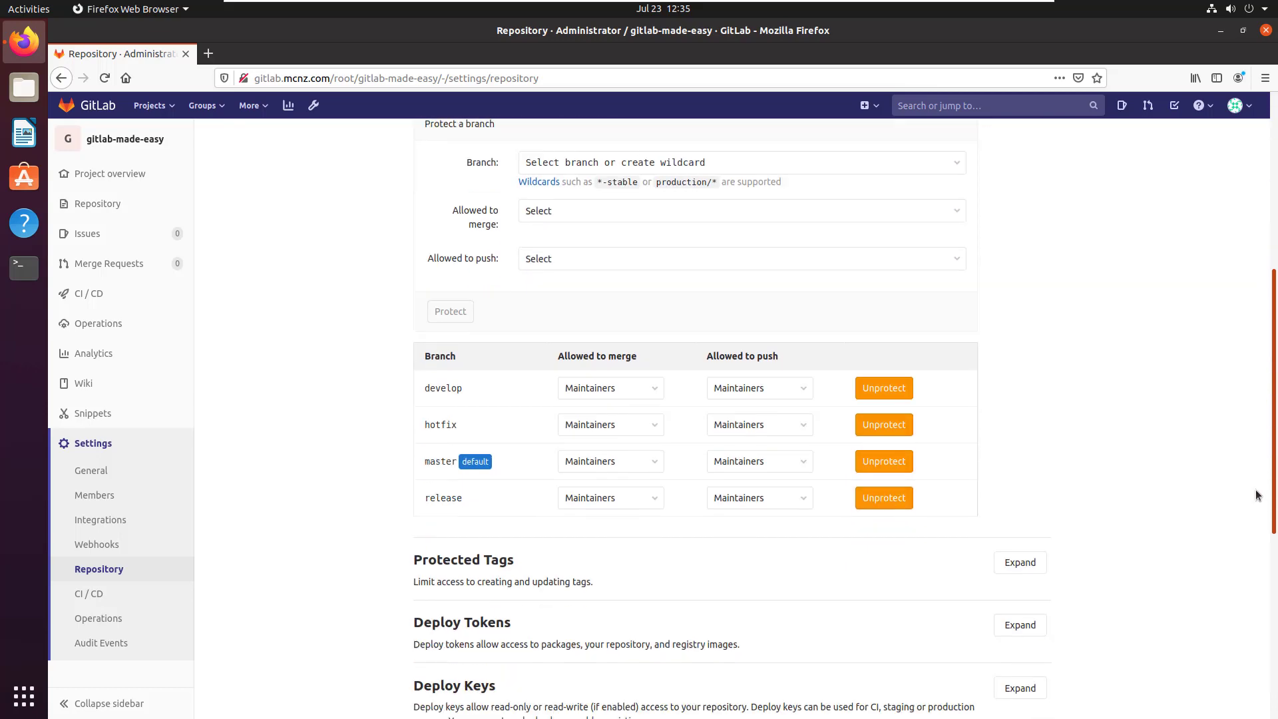
scroll("down", 3)
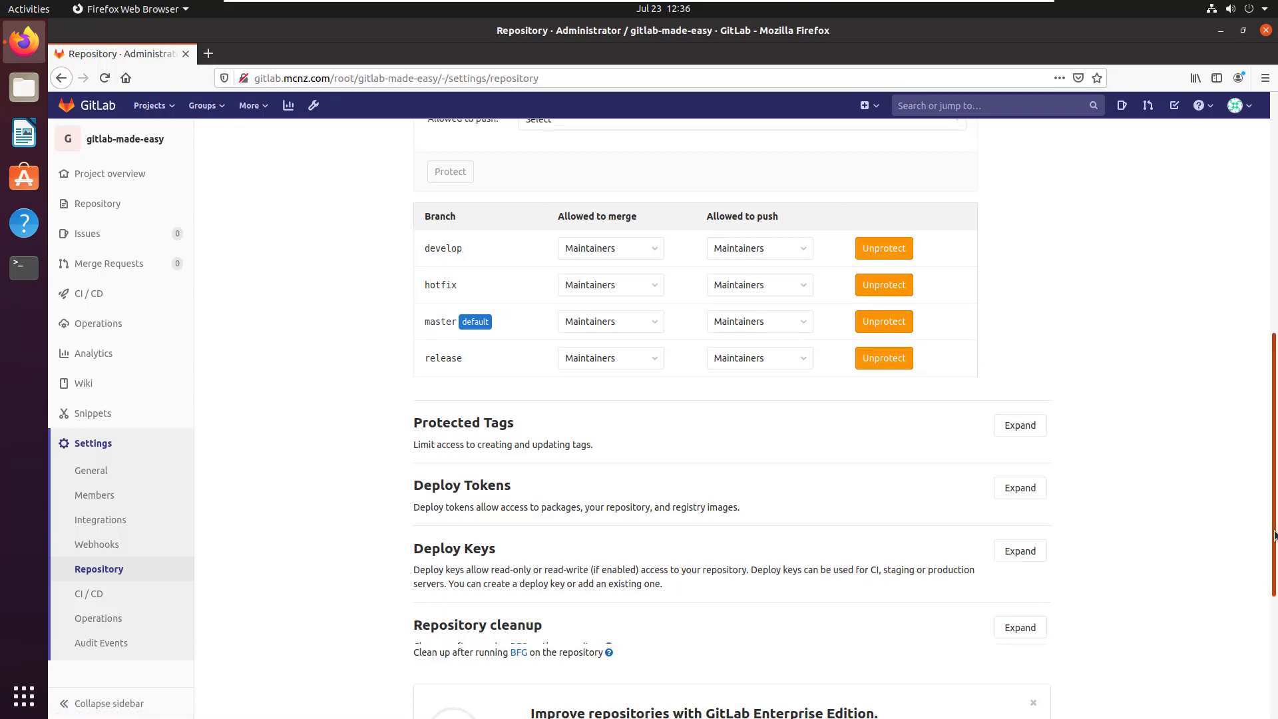
scroll("up", 3)
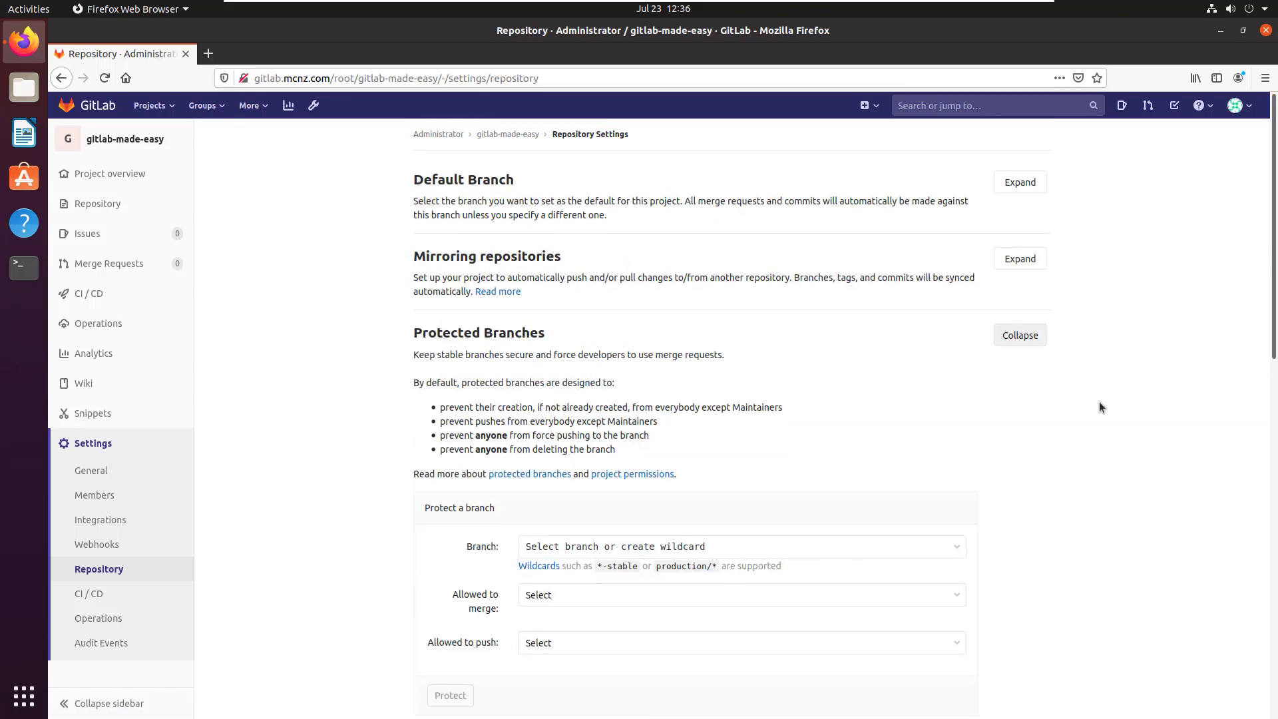
mouse_move(585, 403)
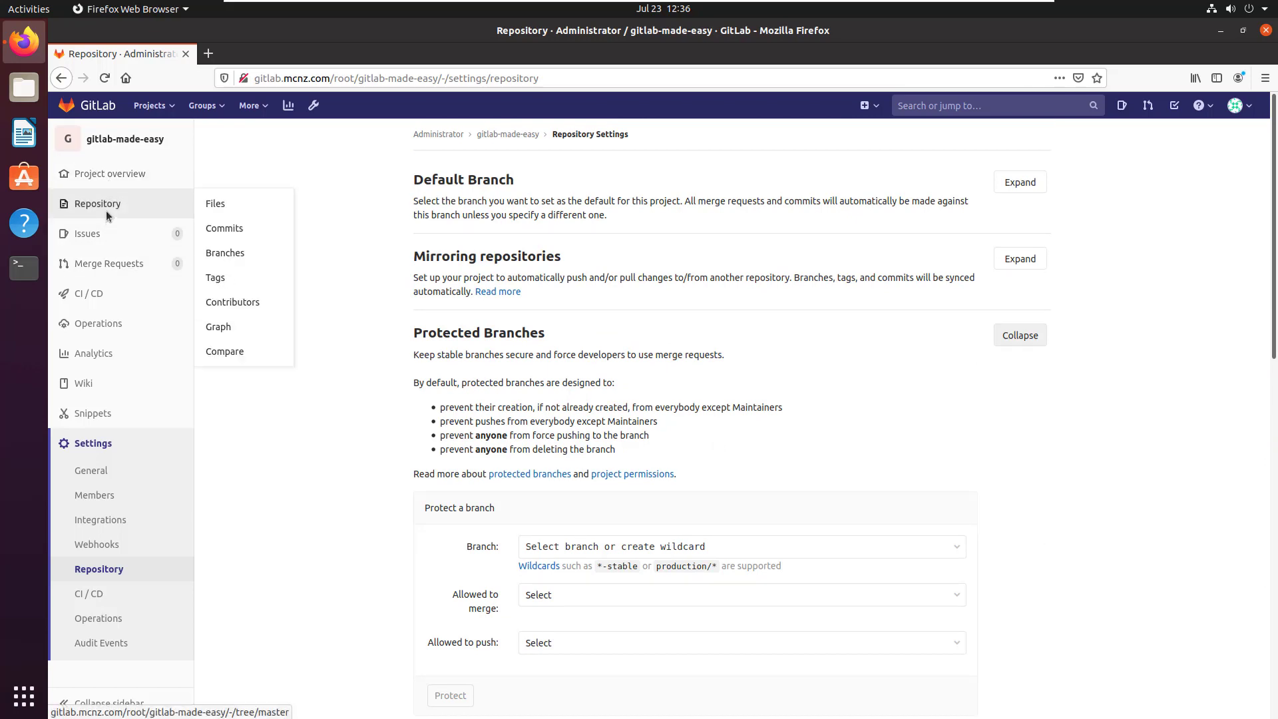
Step: Go back to Repository > Branches, then open a terminal
left_click(225, 253)
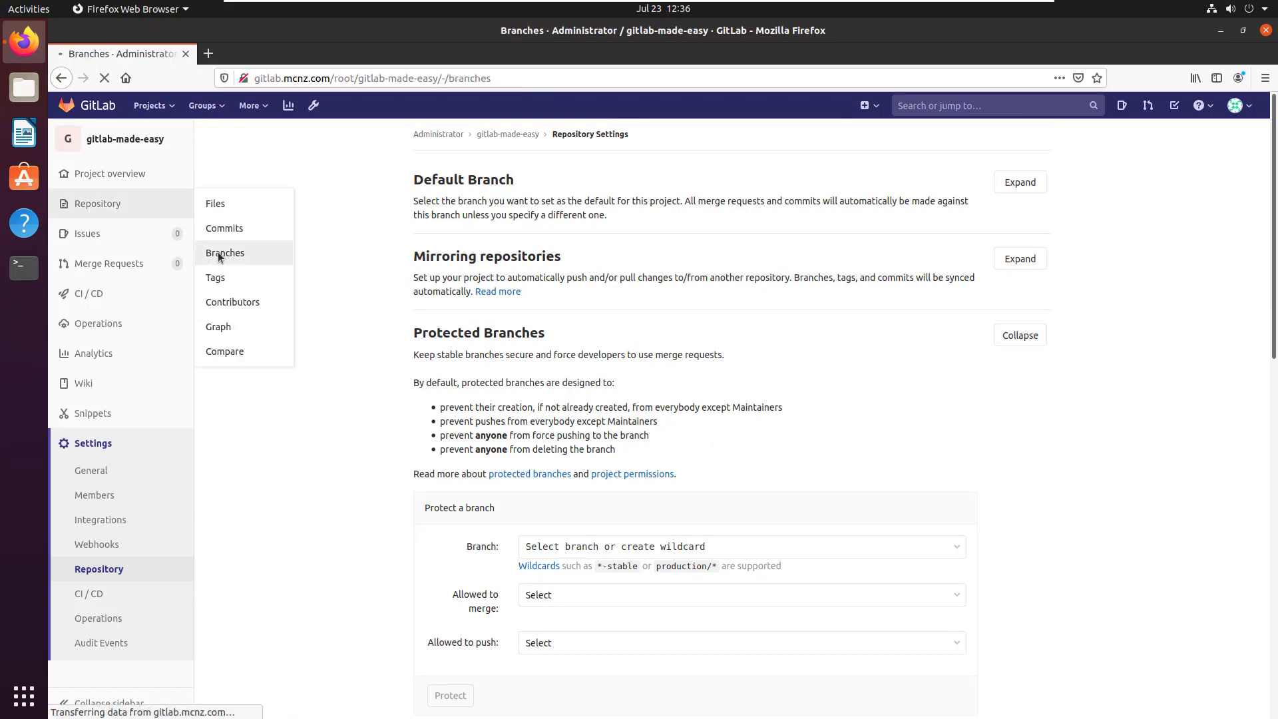
left_click(225, 253)
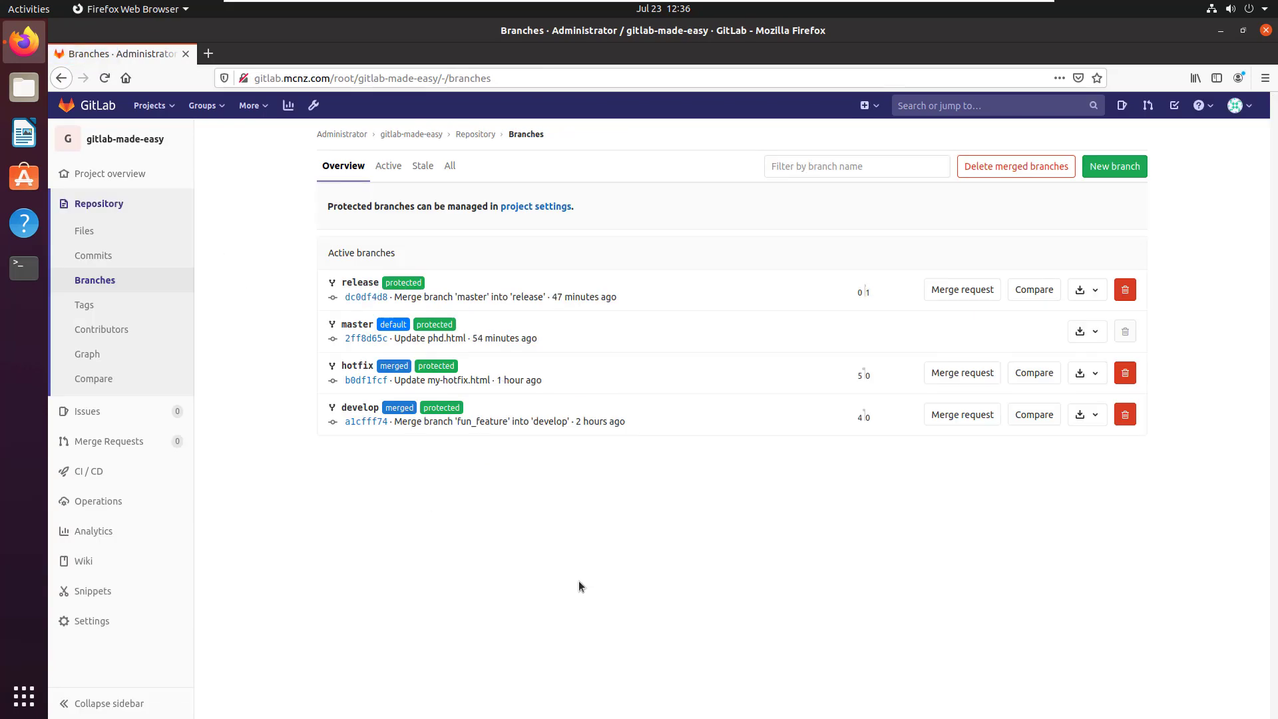
mouse_move(366, 421)
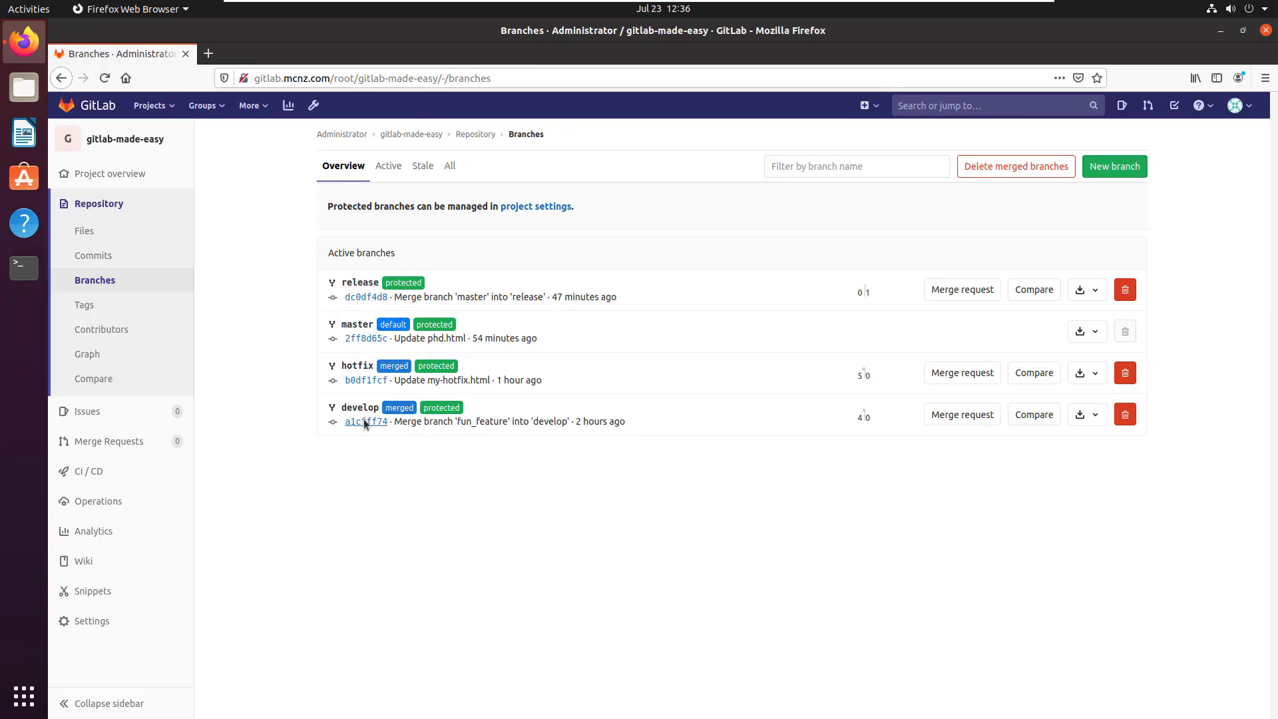
mouse_move(364, 477)
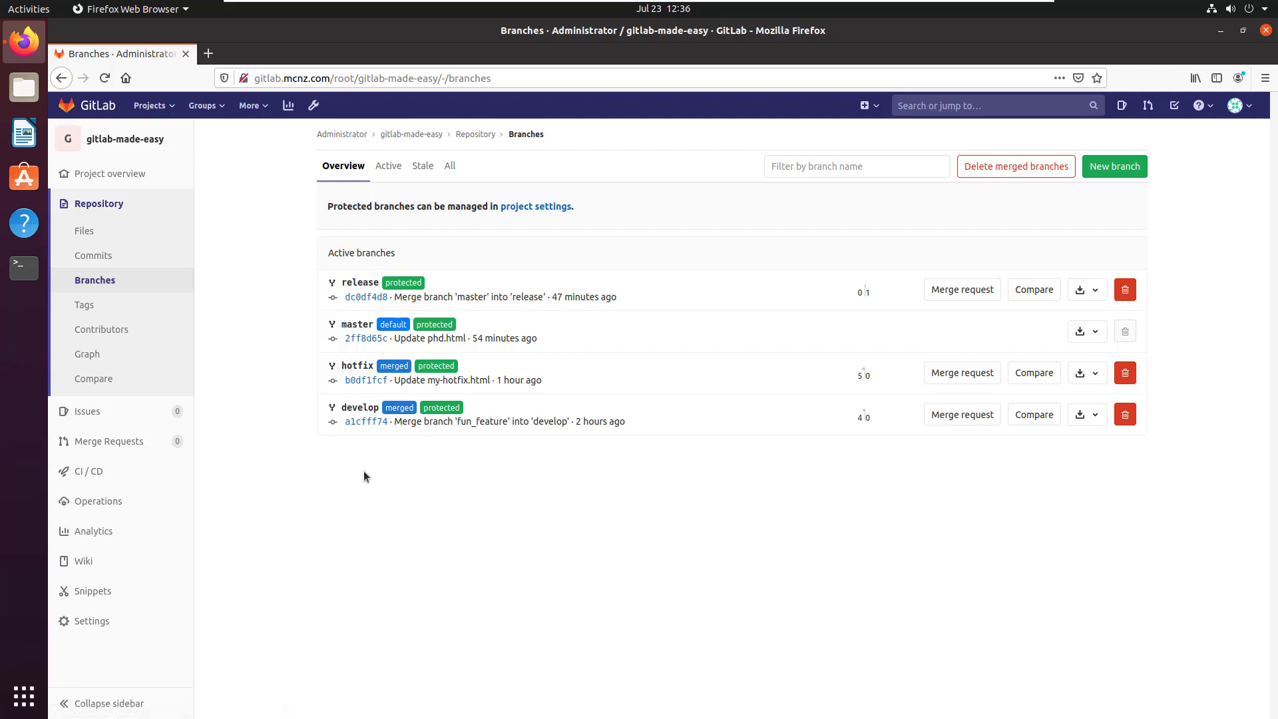
mouse_move(23, 268)
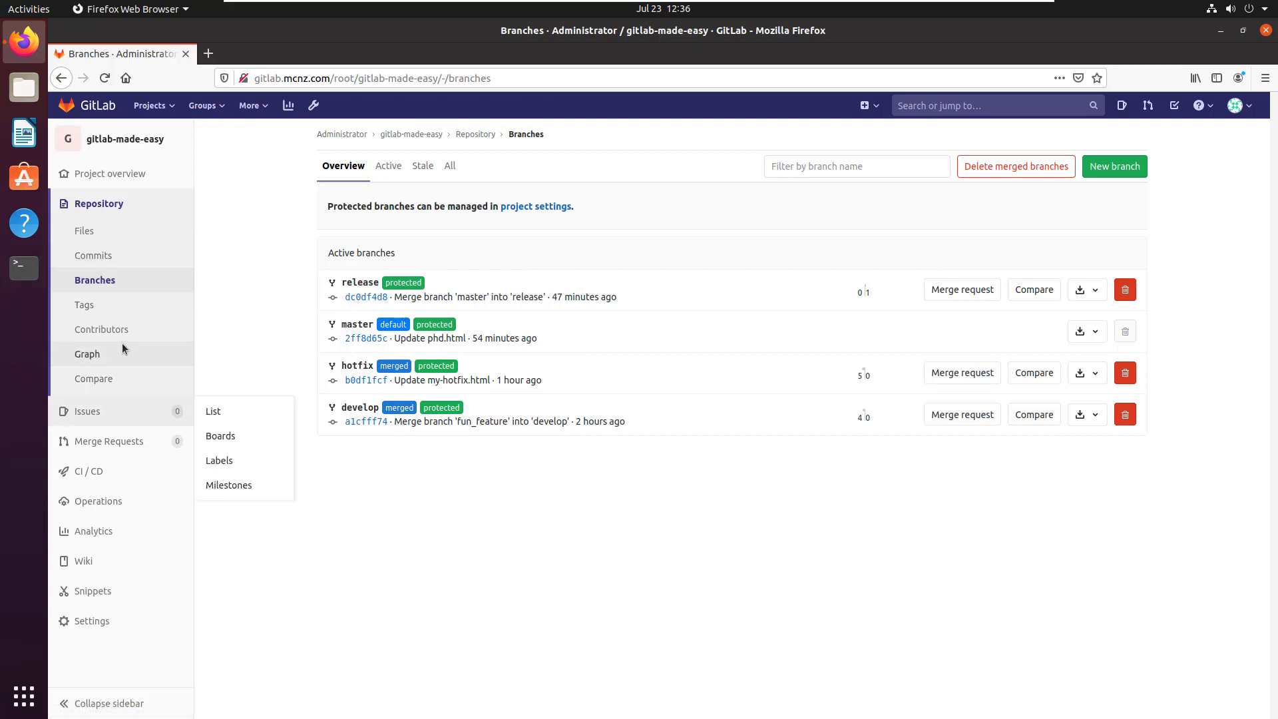
left_click(22, 268)
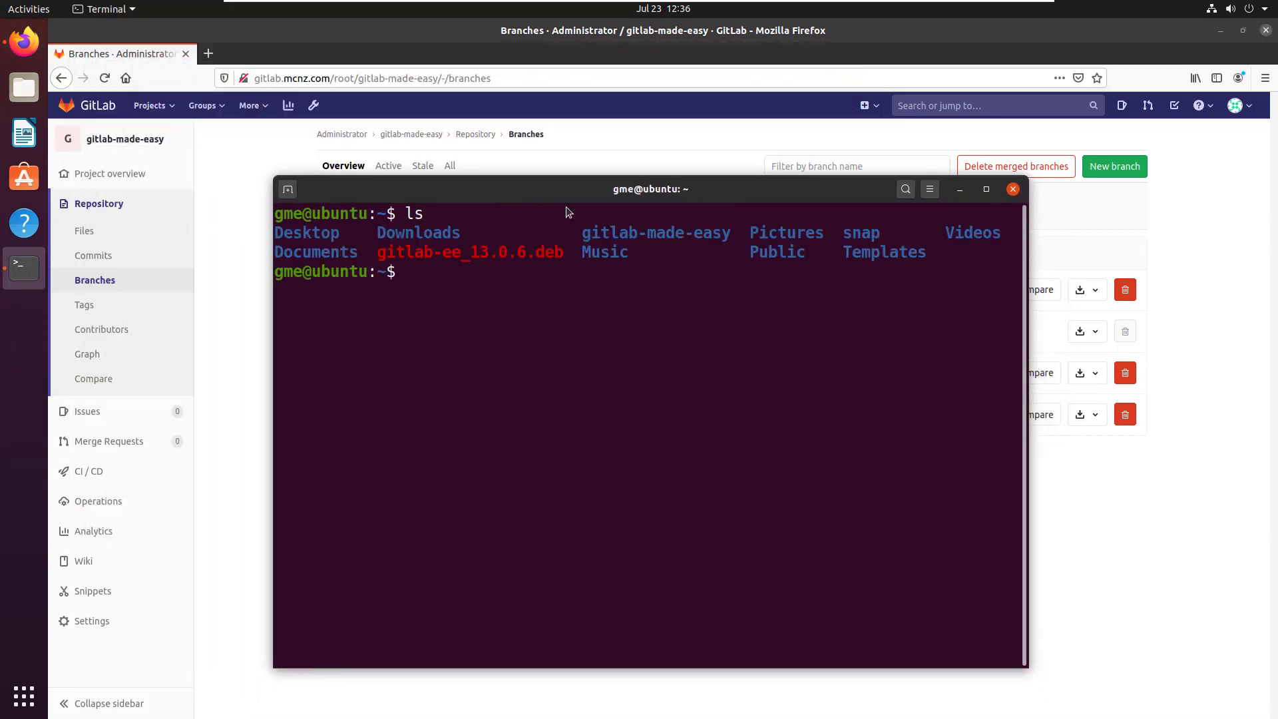
mouse_move(587, 277)
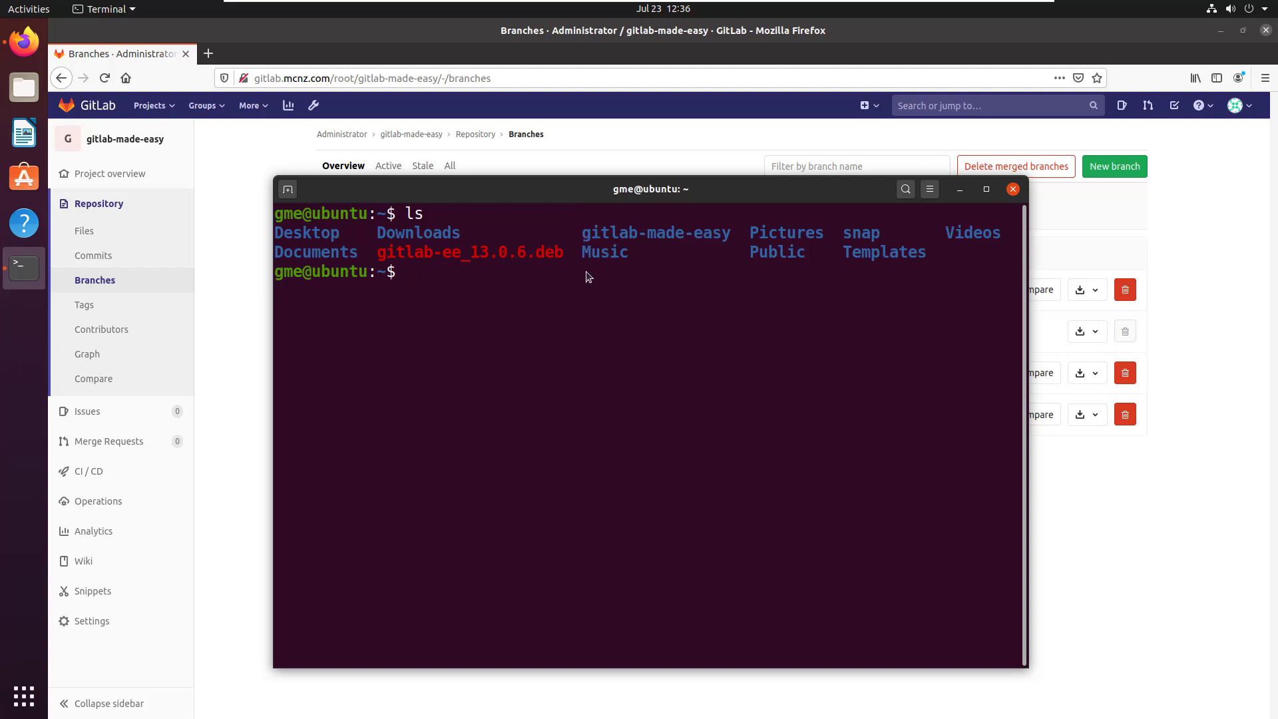
Step: Change into the gitlab-made-easy repository folder
type("g")
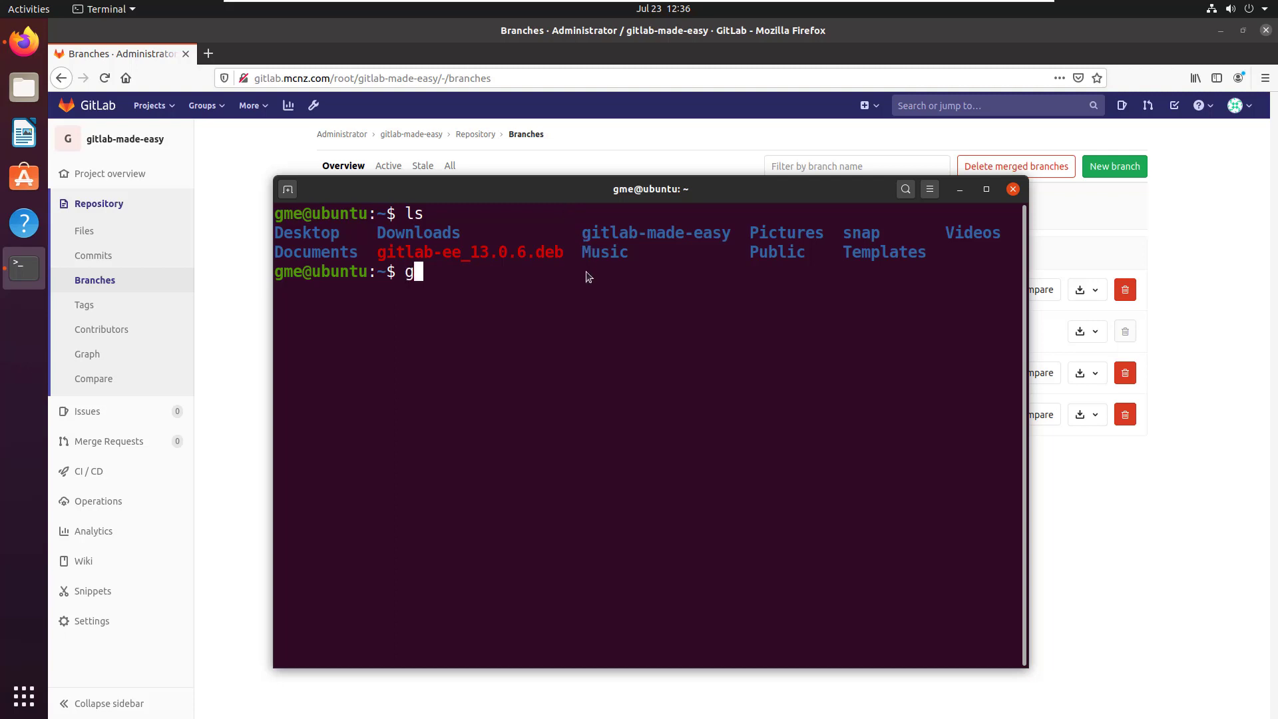
type("d gitlab")
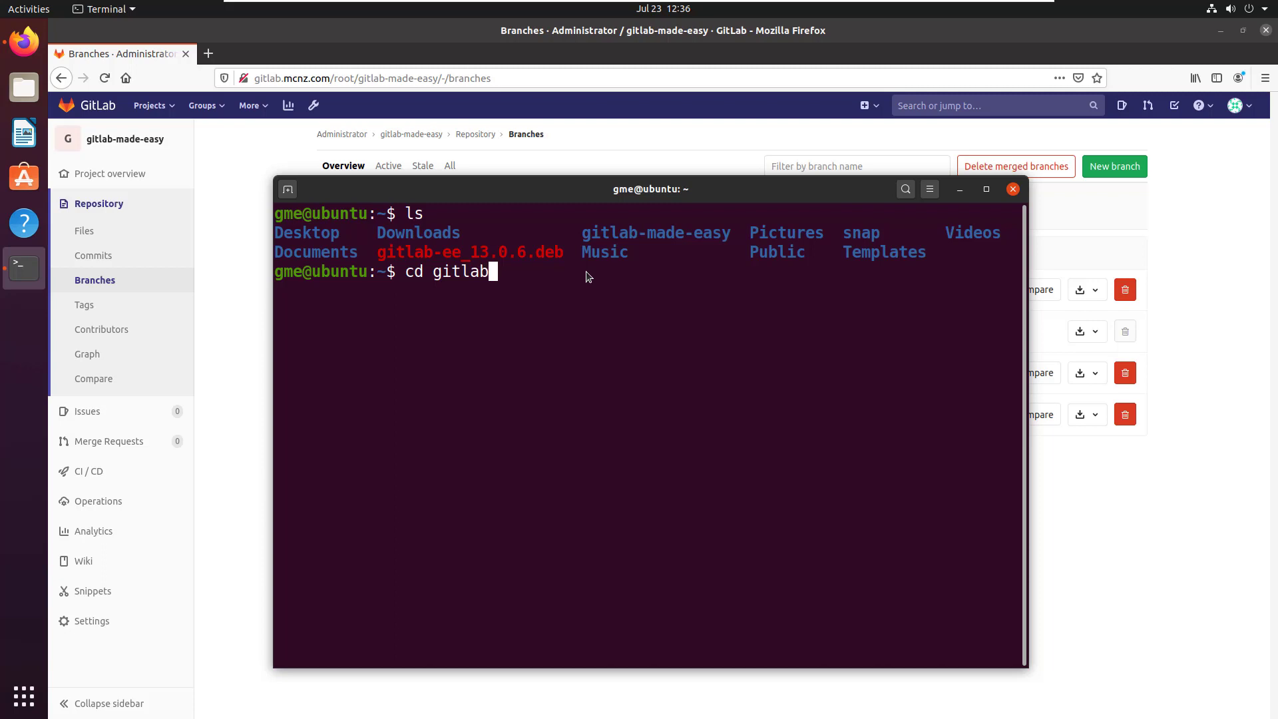
type("-made-easy")
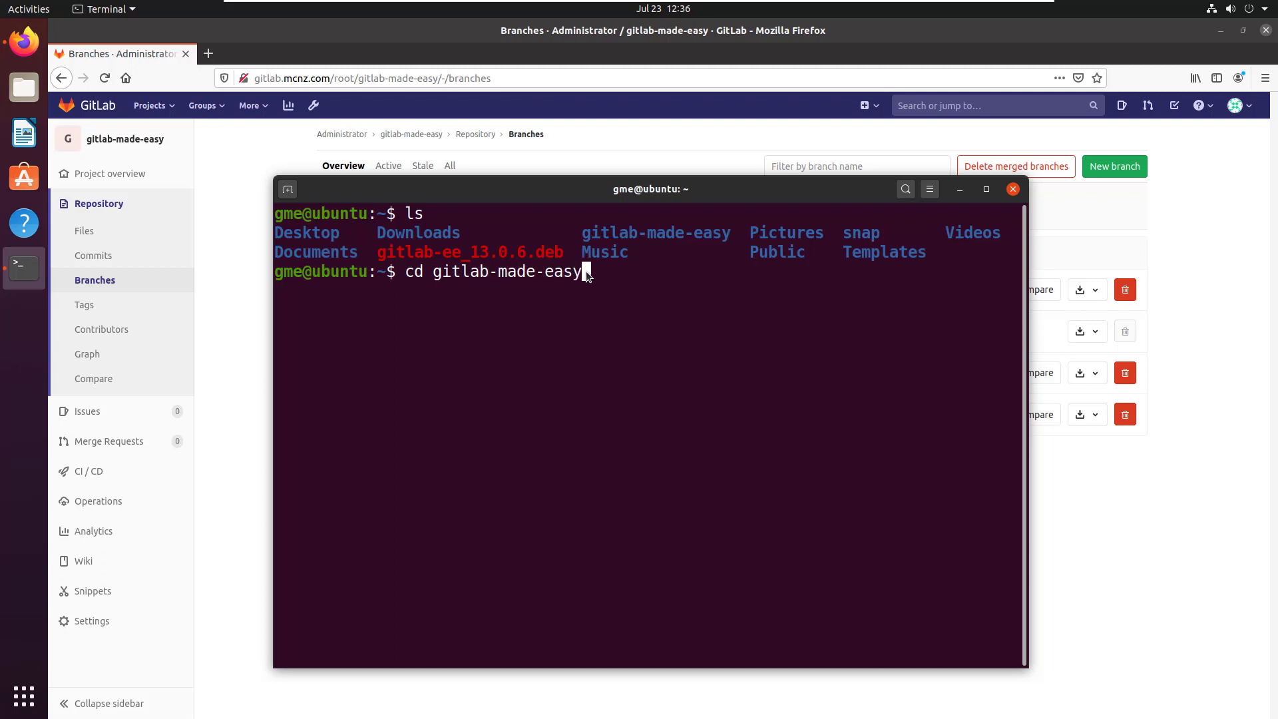
key("Return")
type("git status")
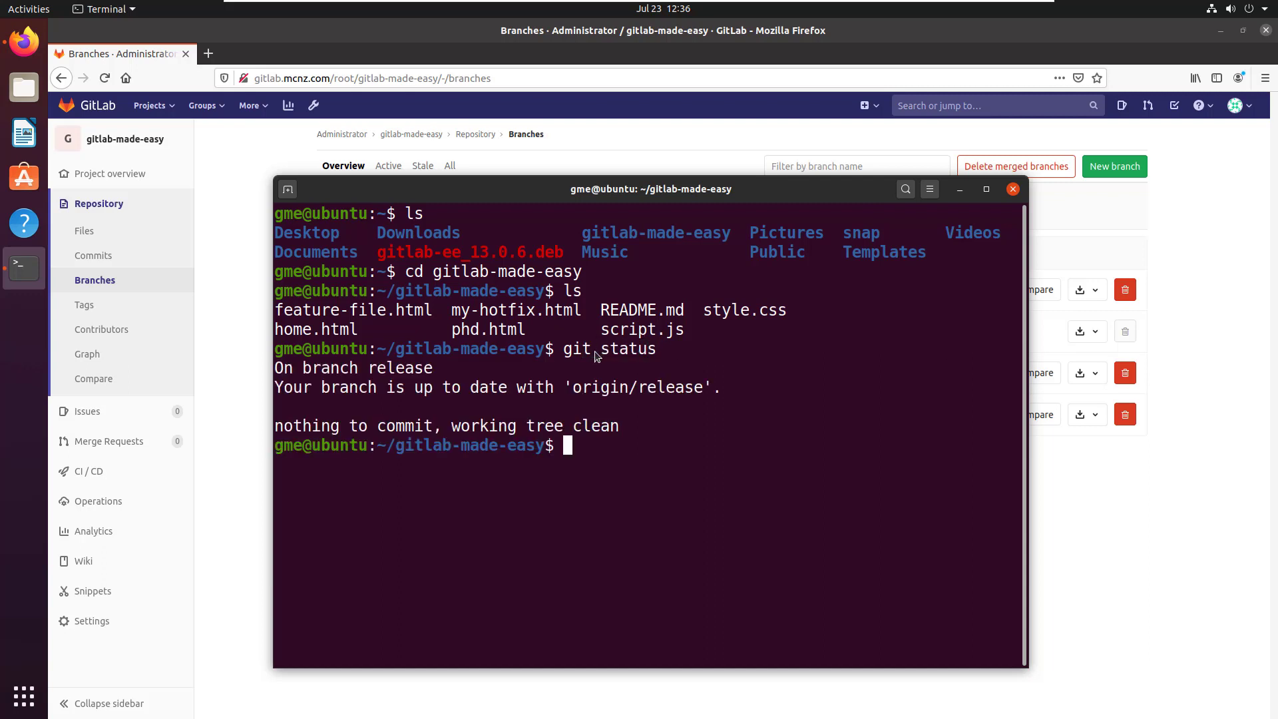
Step: Highlight the current release branch name and type a git branch listing command
double_click(399, 368)
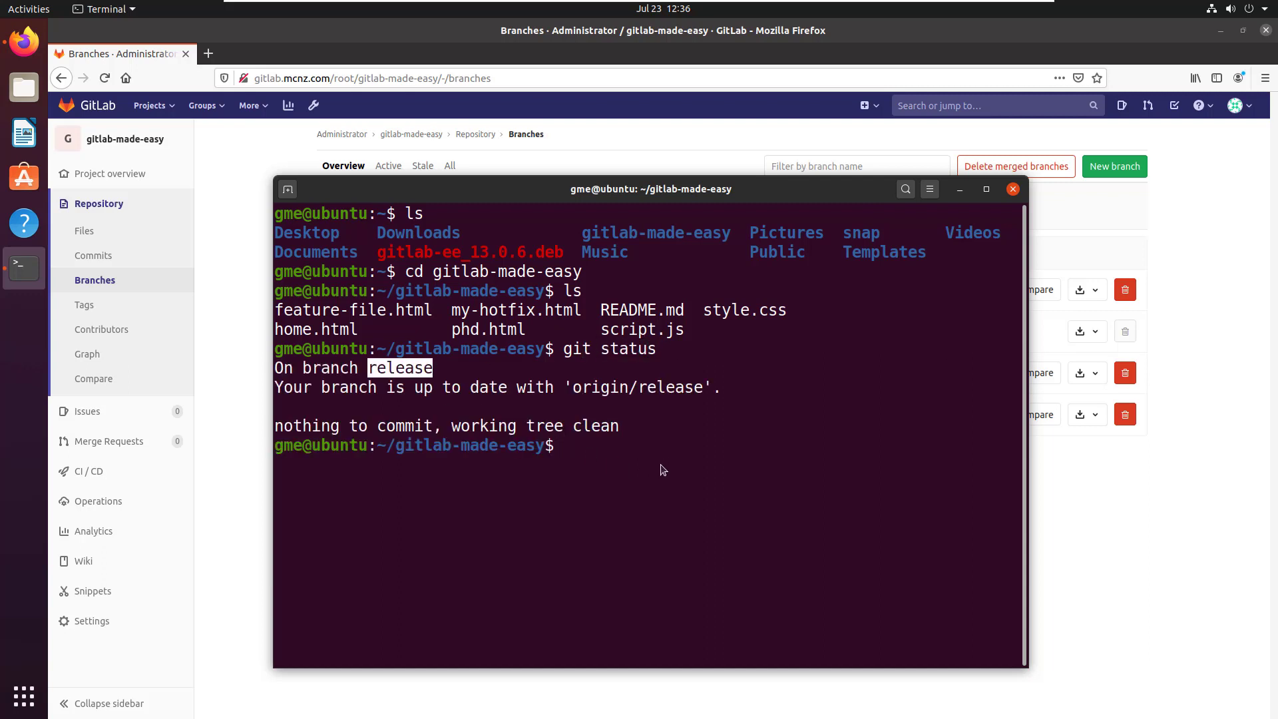
type("git")
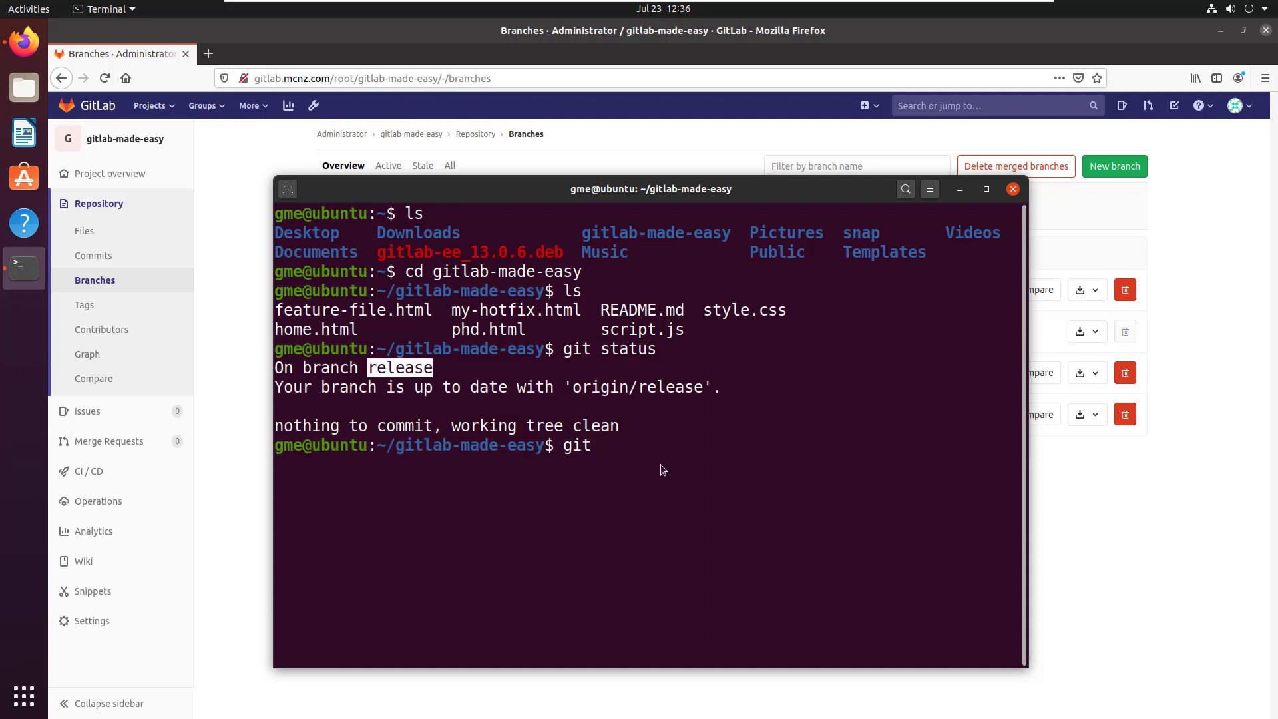
type("branch -all")
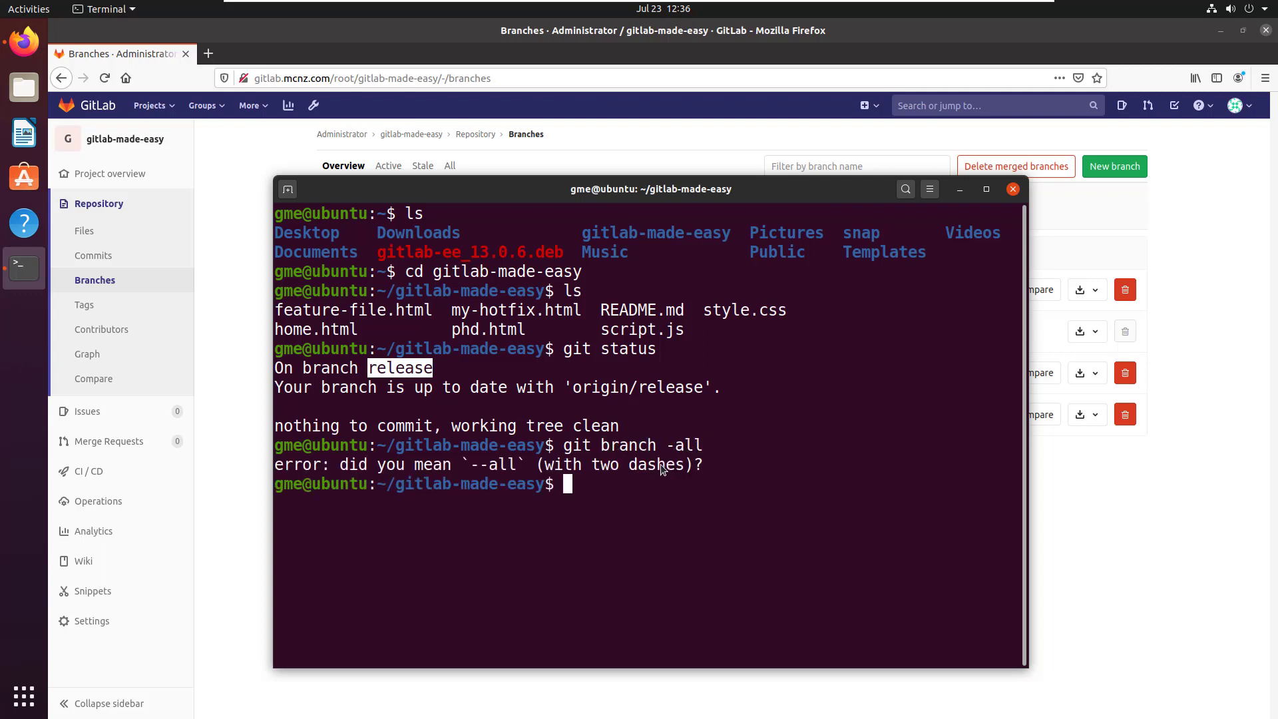
type("git branch --all")
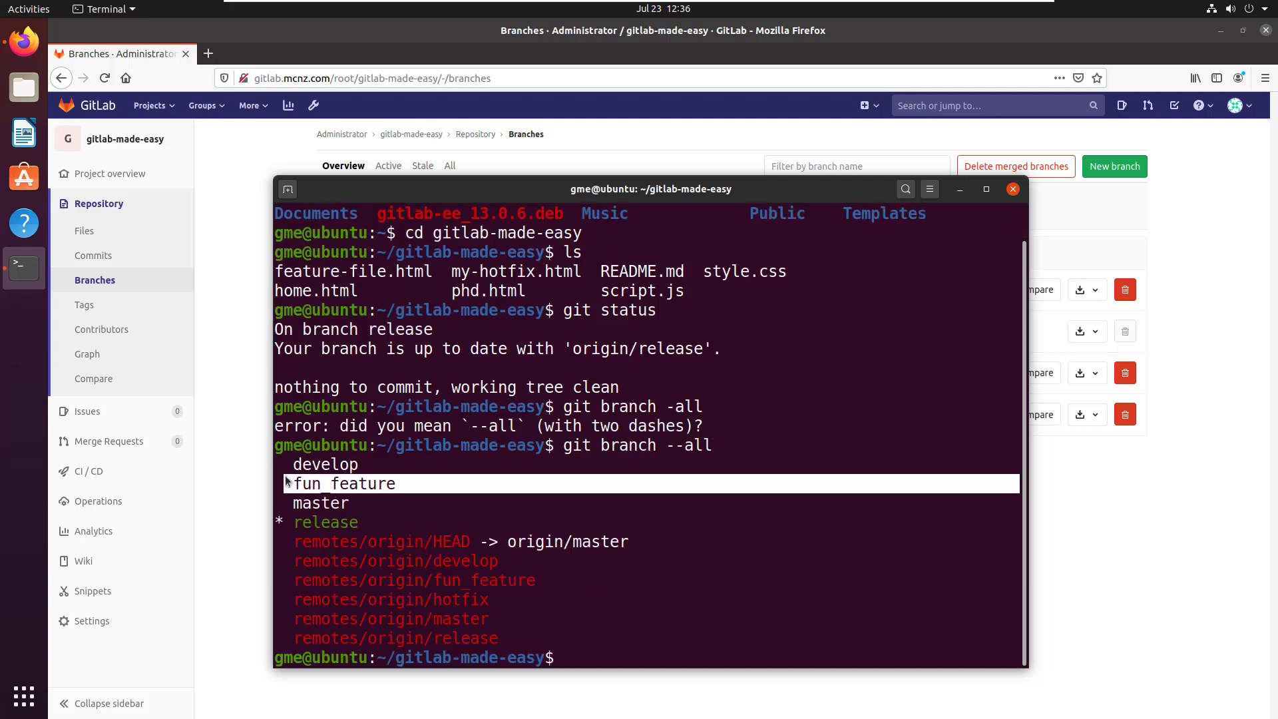
mouse_move(780, 646)
type("git pull origin")
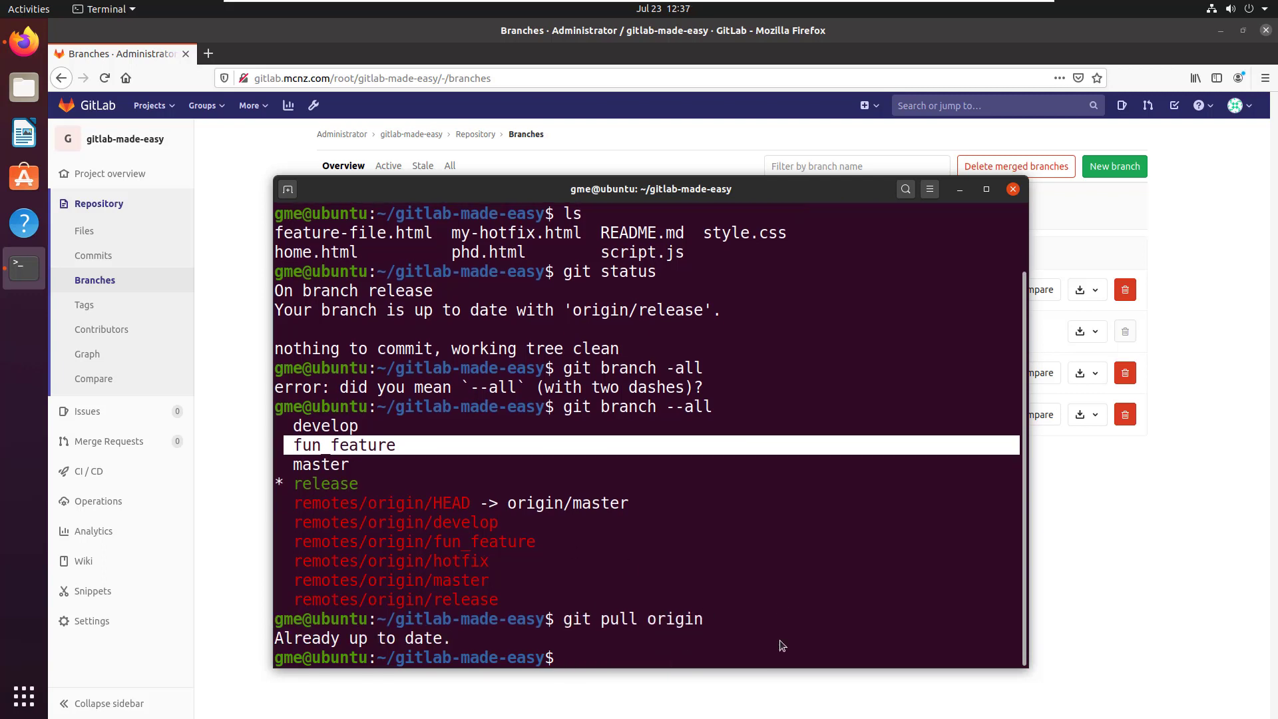
Step: List all branches again, showing fun_feature still present locally and on origin
type("git branch -a")
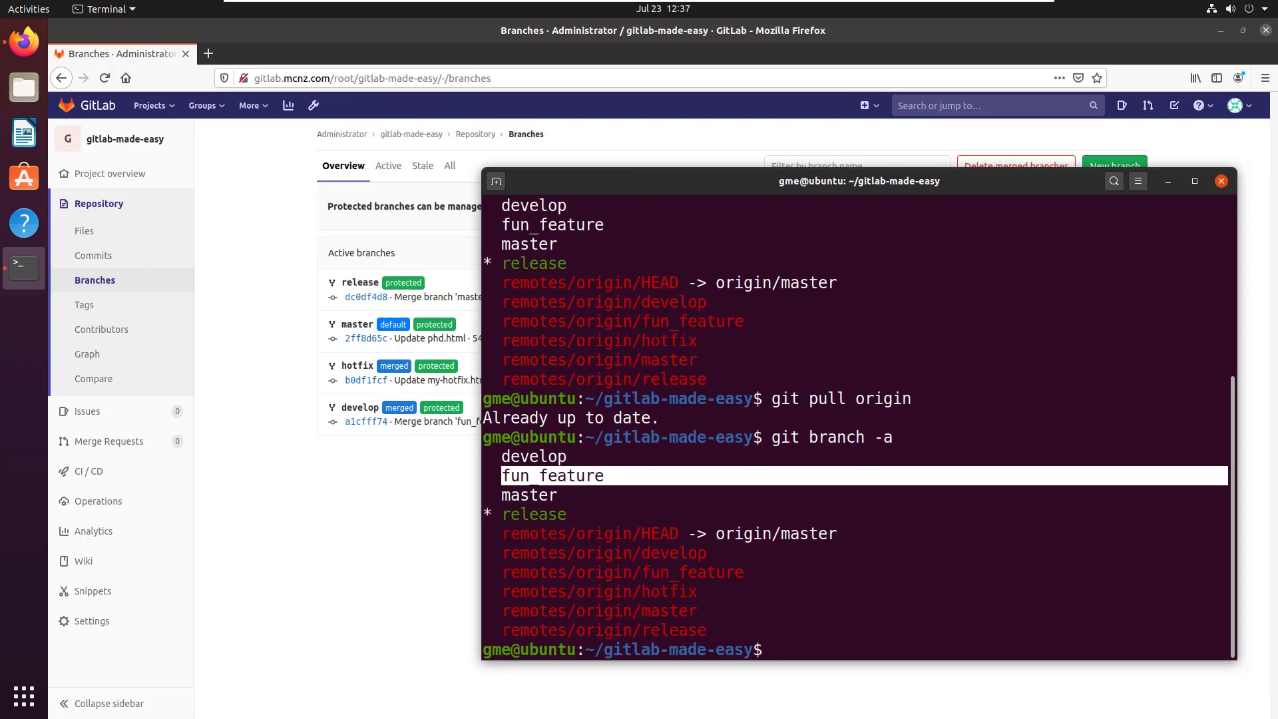
mouse_move(918, 573)
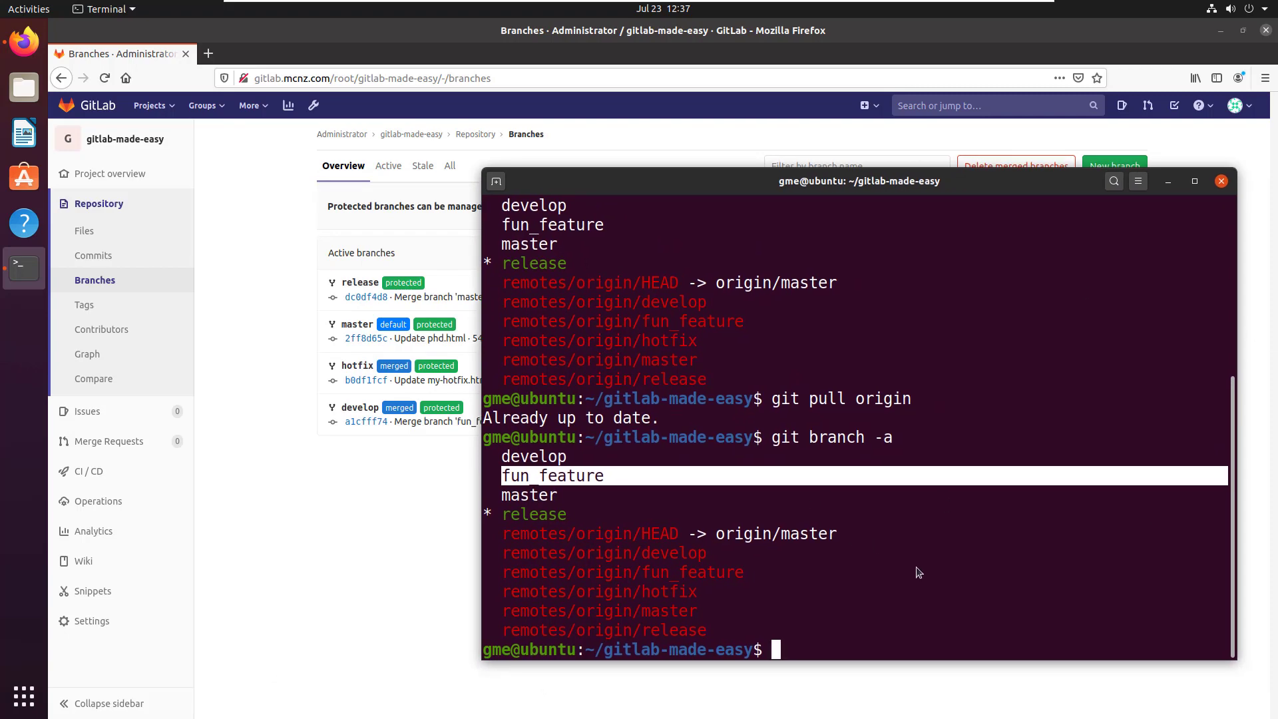
mouse_move(838, 653)
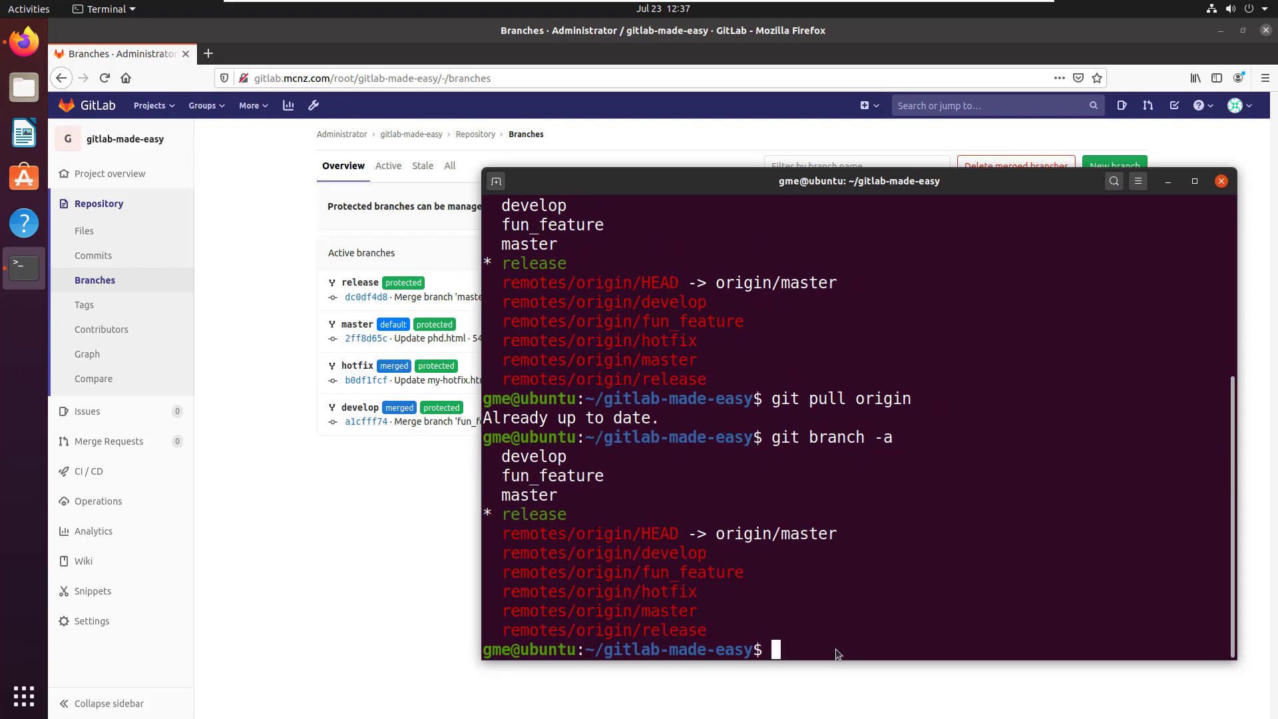
Step: Run git fetch -p to prune stale remote branch references
type("git")
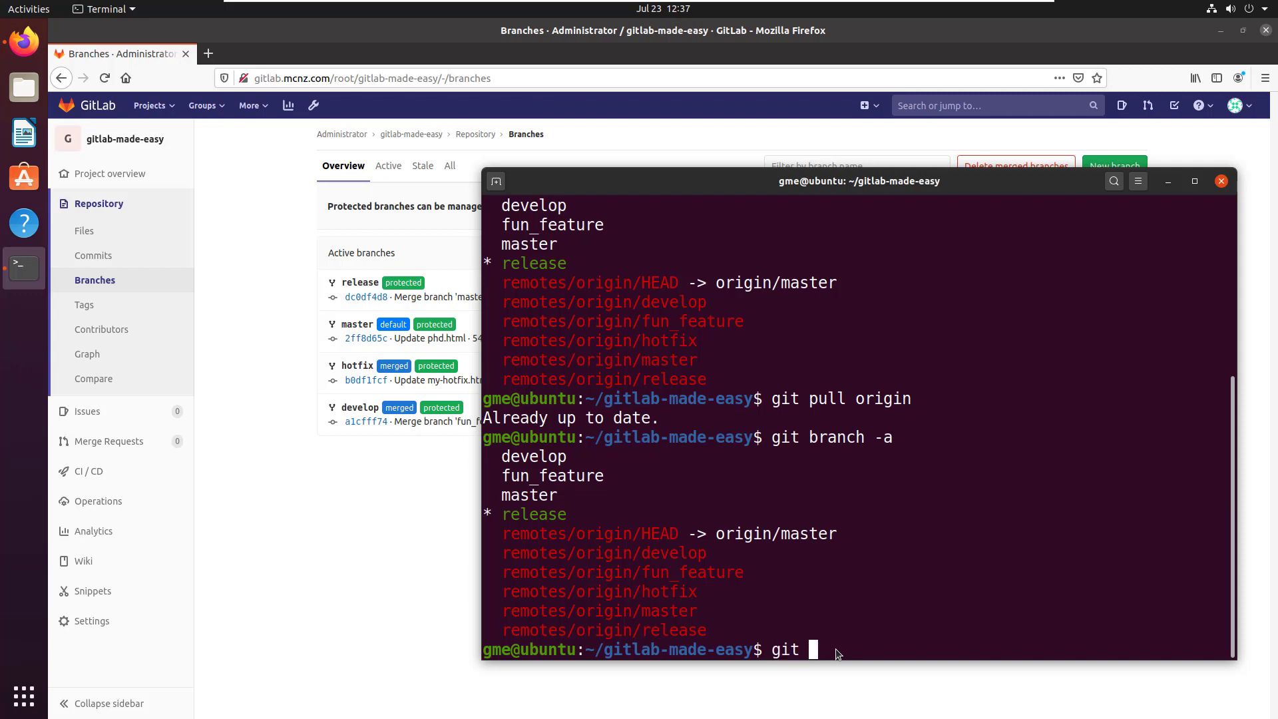
type("fet")
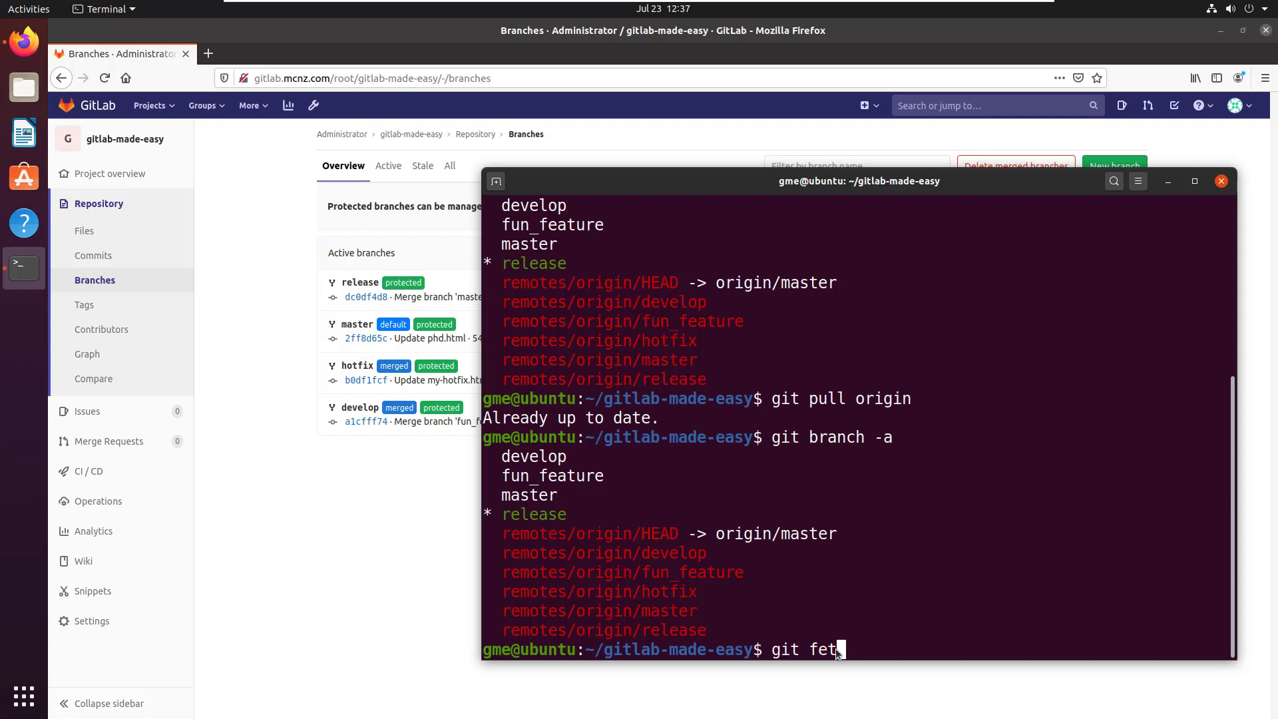
type("ch -p")
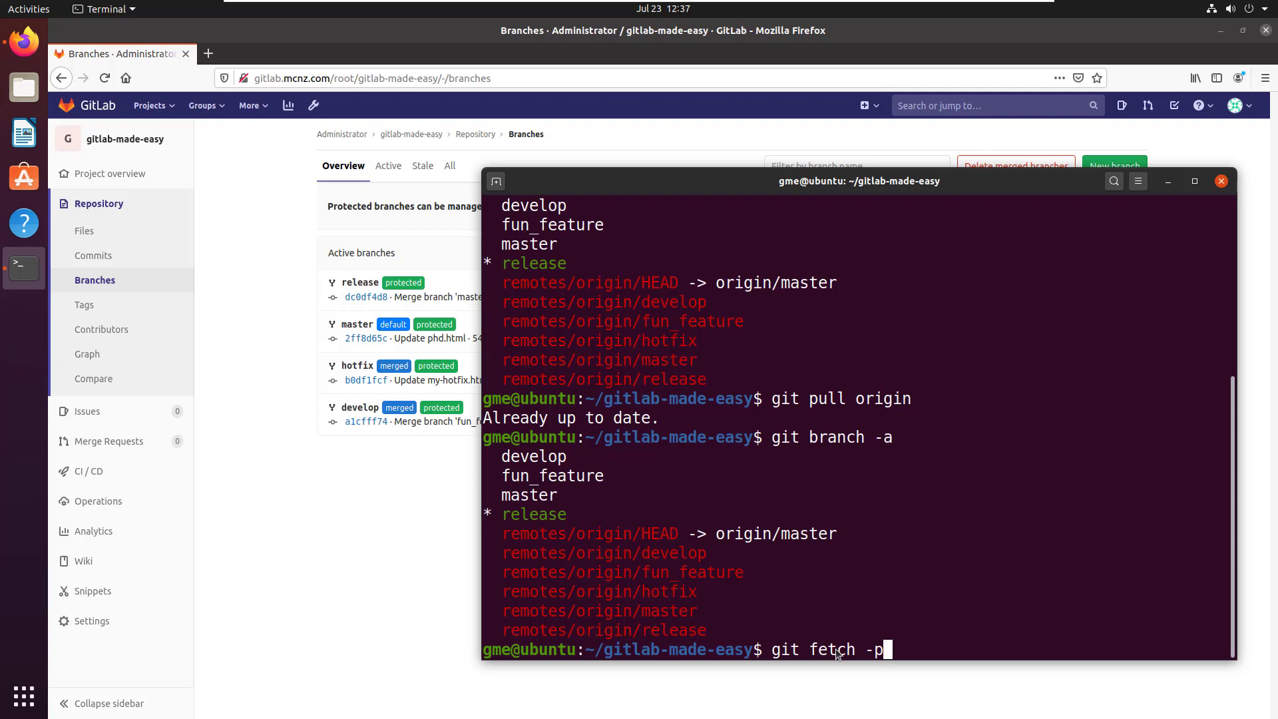
key("Return")
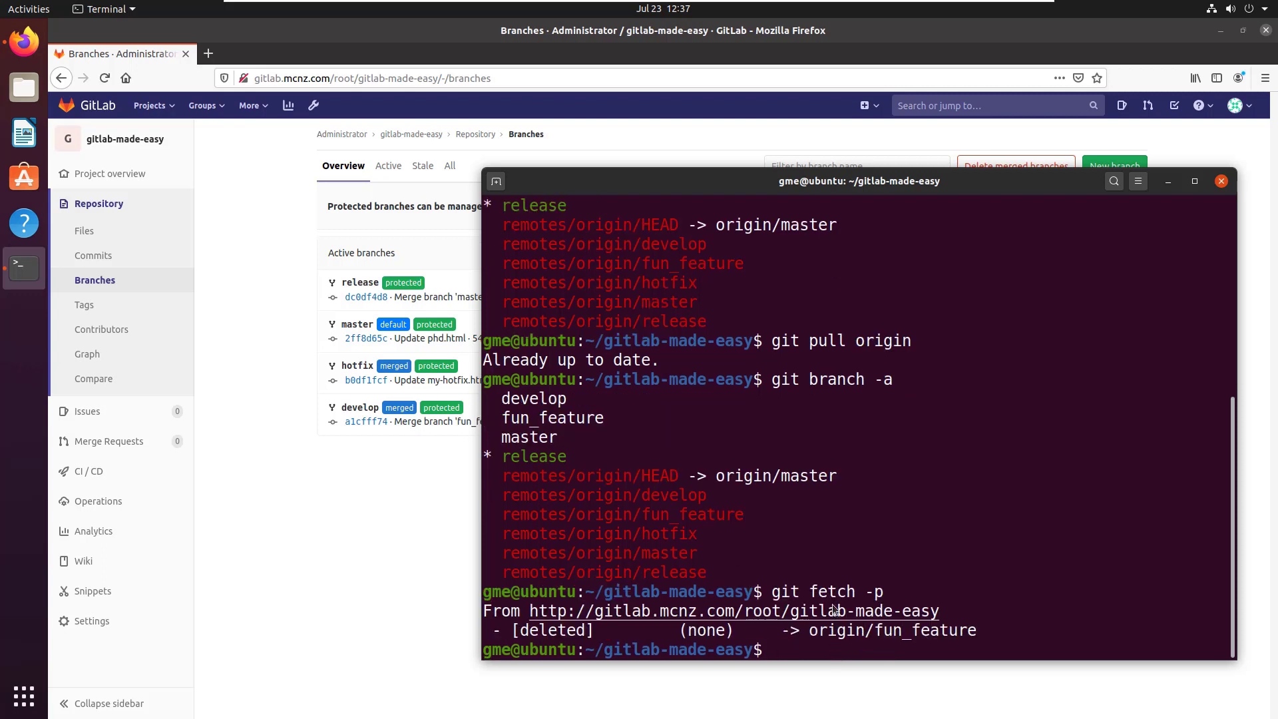
mouse_move(1003, 674)
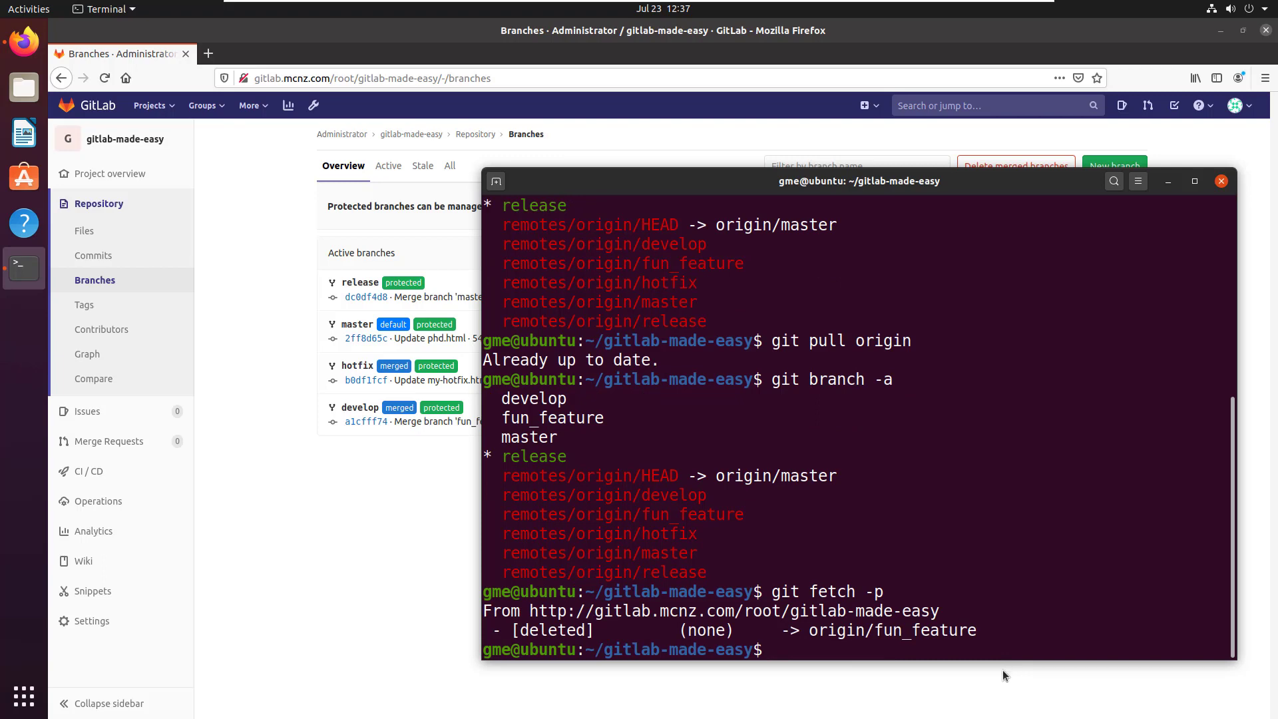
Step: Run git branch --all to verify origin/fun_feature is gone
type("git")
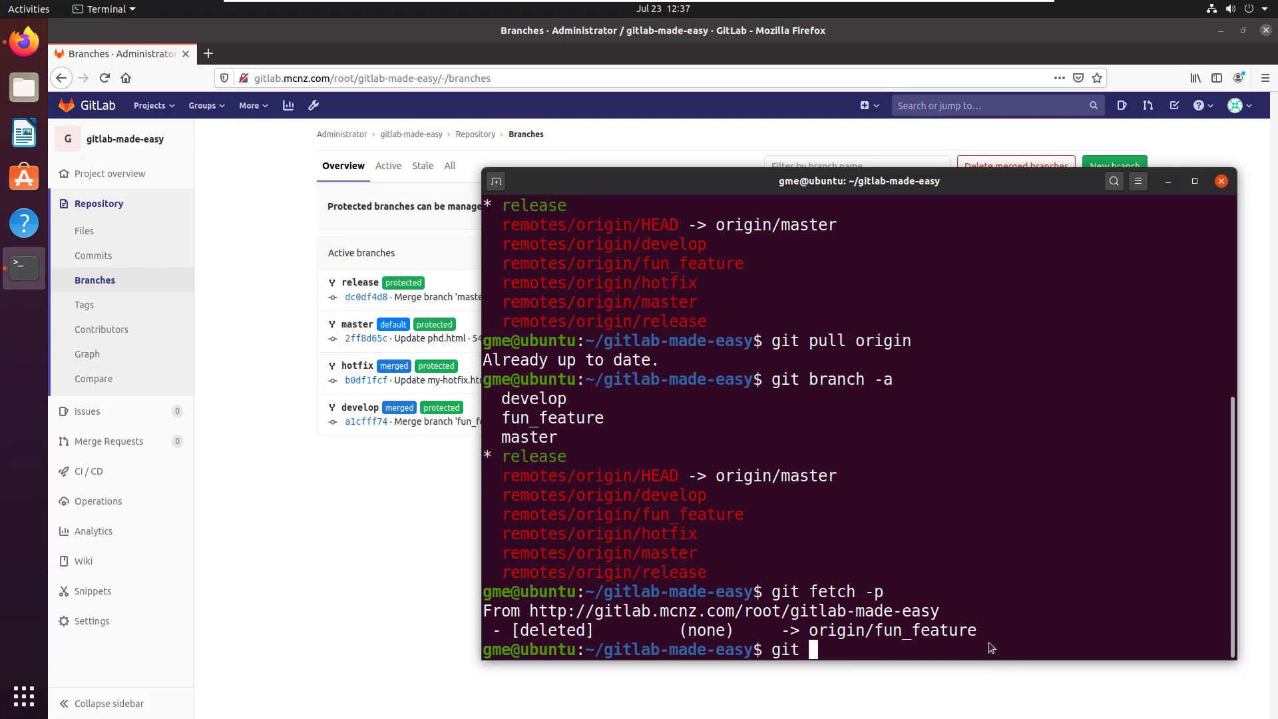
type("branch --al")
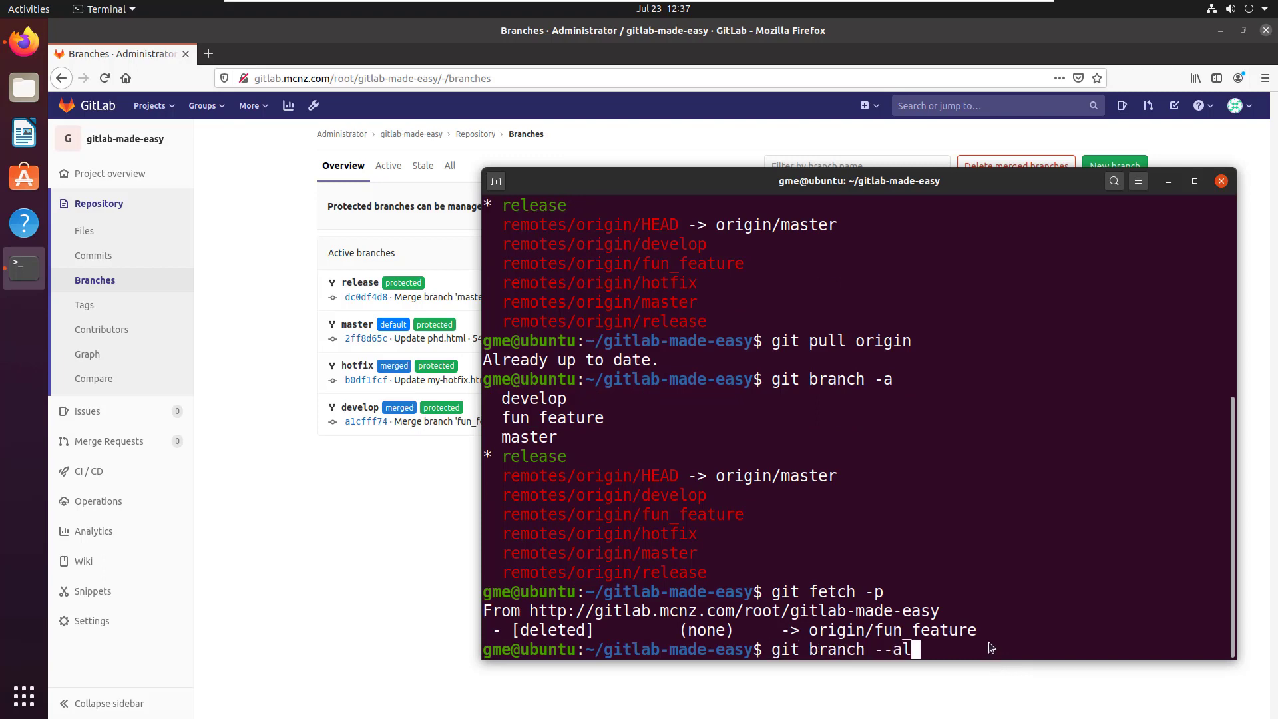
key("Return")
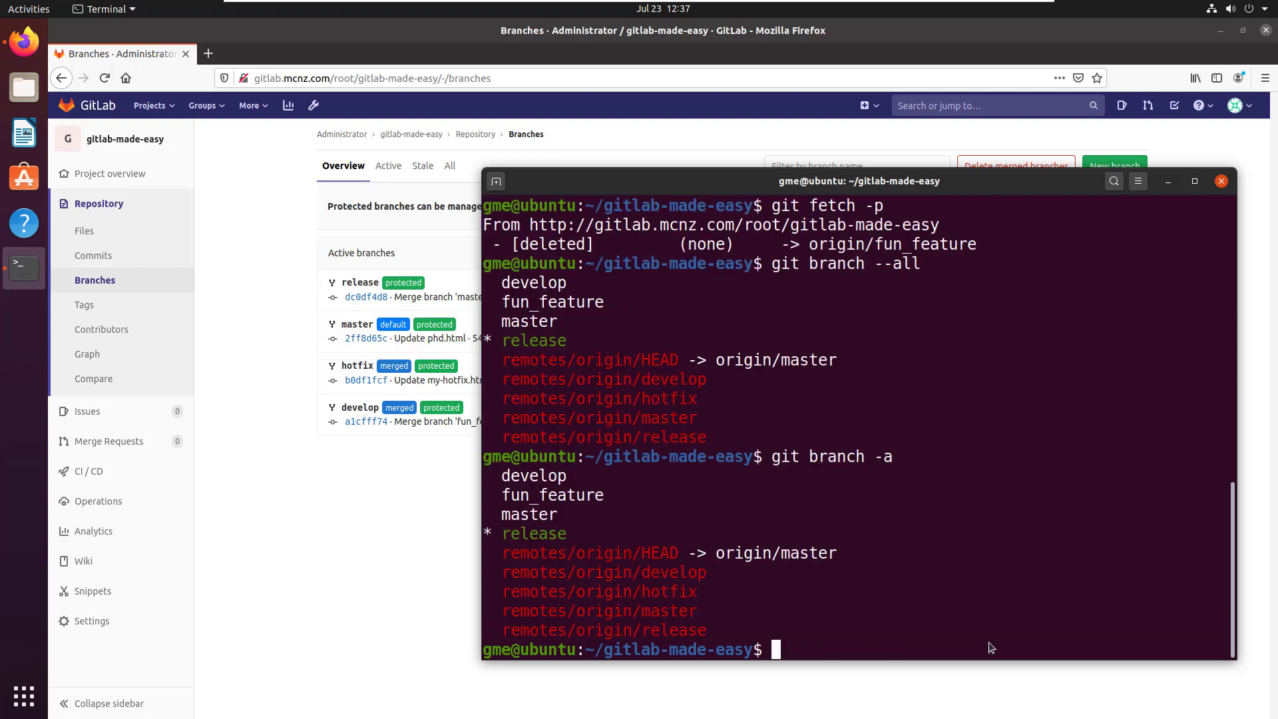
mouse_move(810, 578)
type("git branch --all")
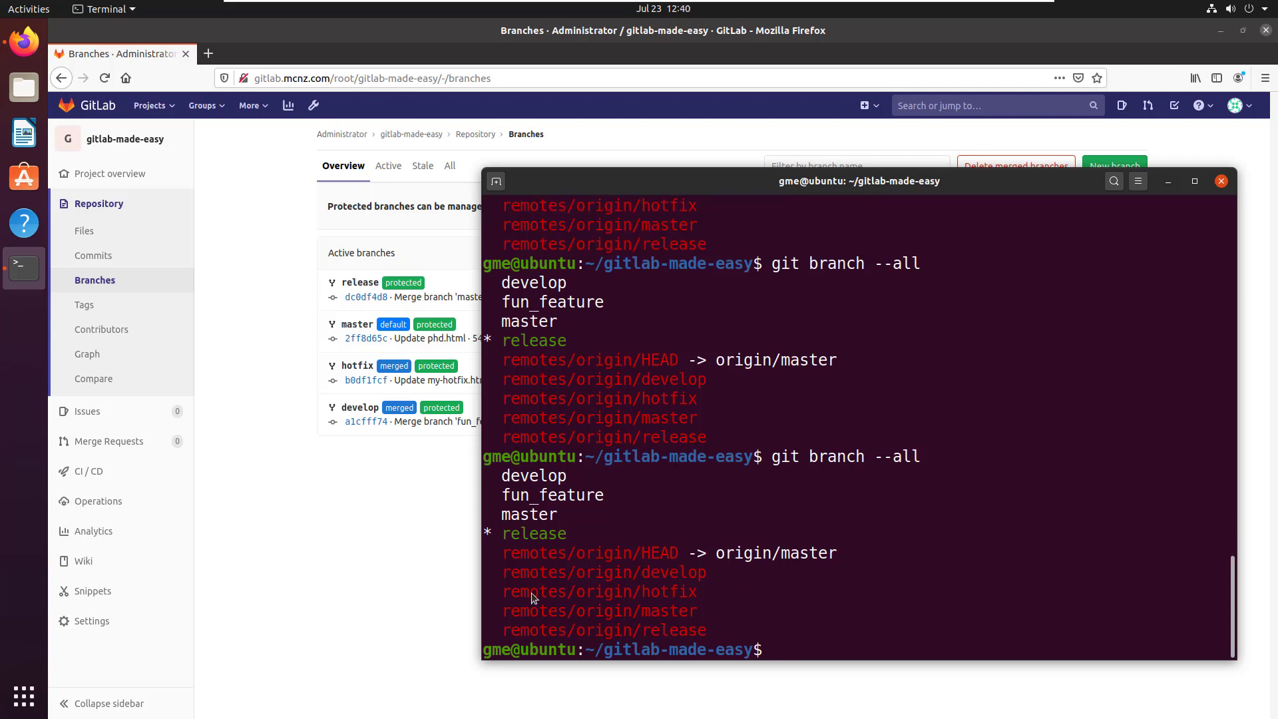
double_click(599, 591)
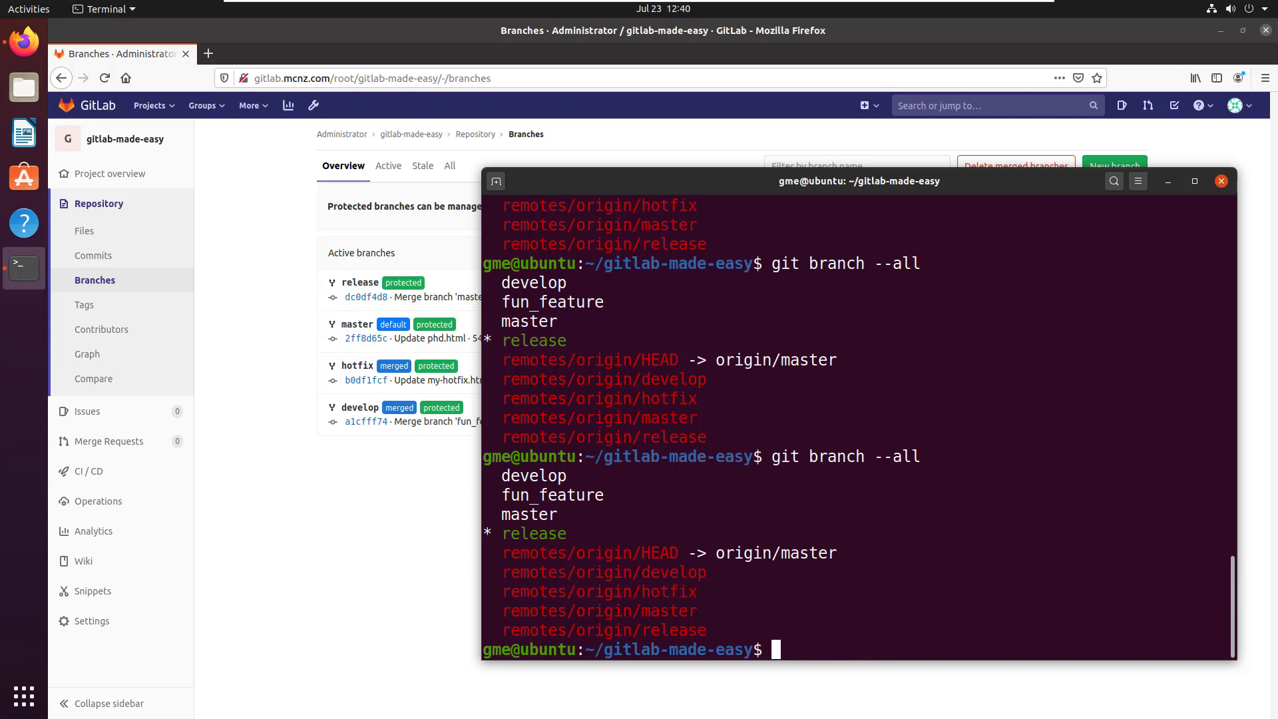
Step: Delete the local branch with git branch -d fun_feature
type("gi")
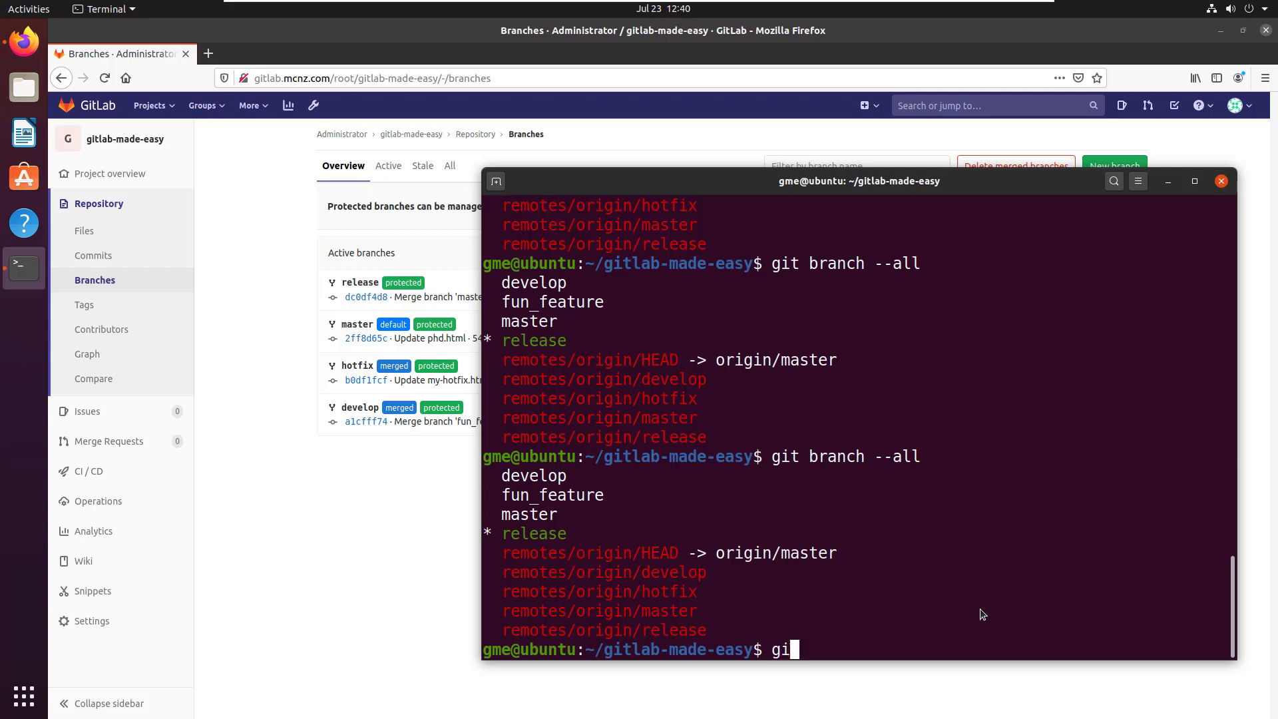
type("t branch -")
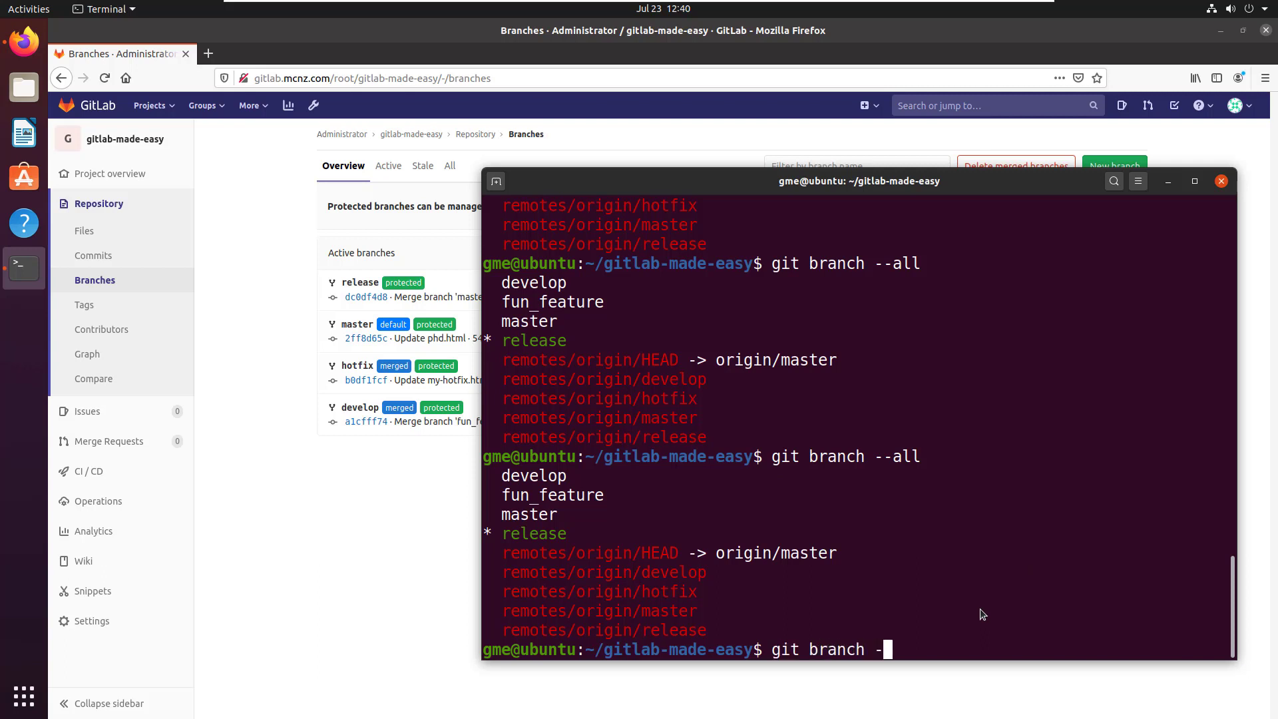
type("d")
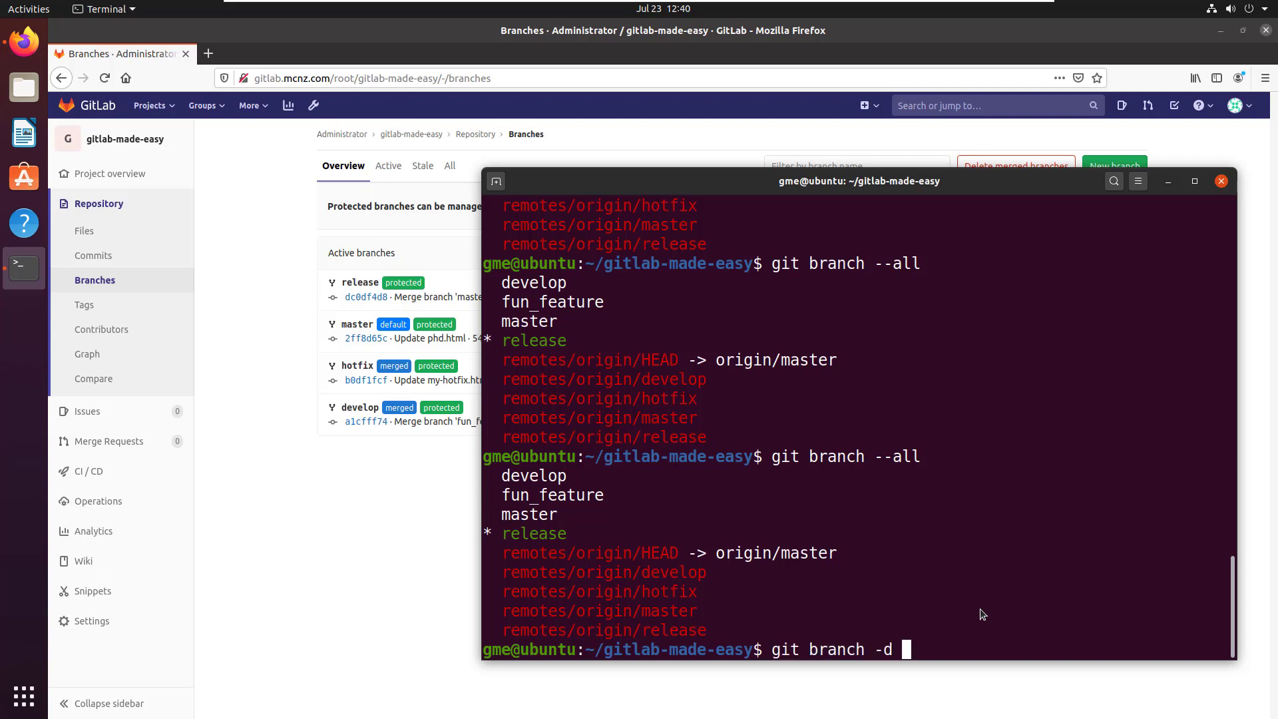
type("fun_feature")
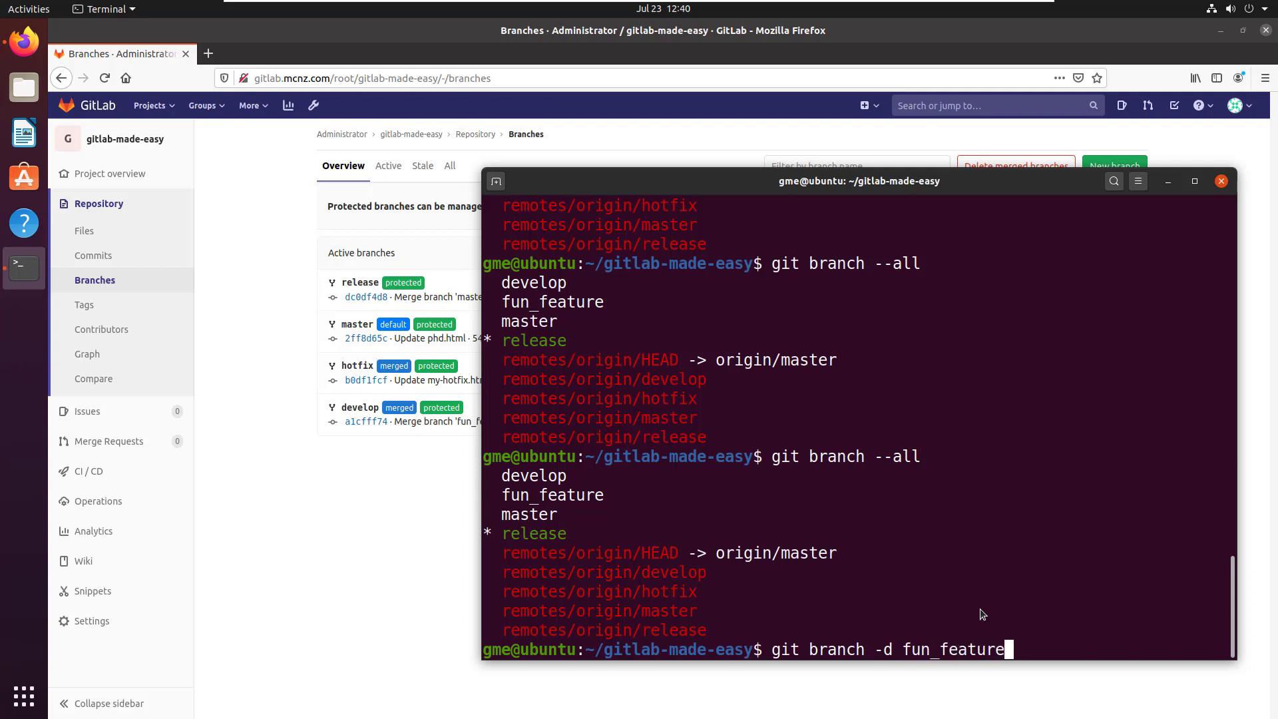
key("Return")
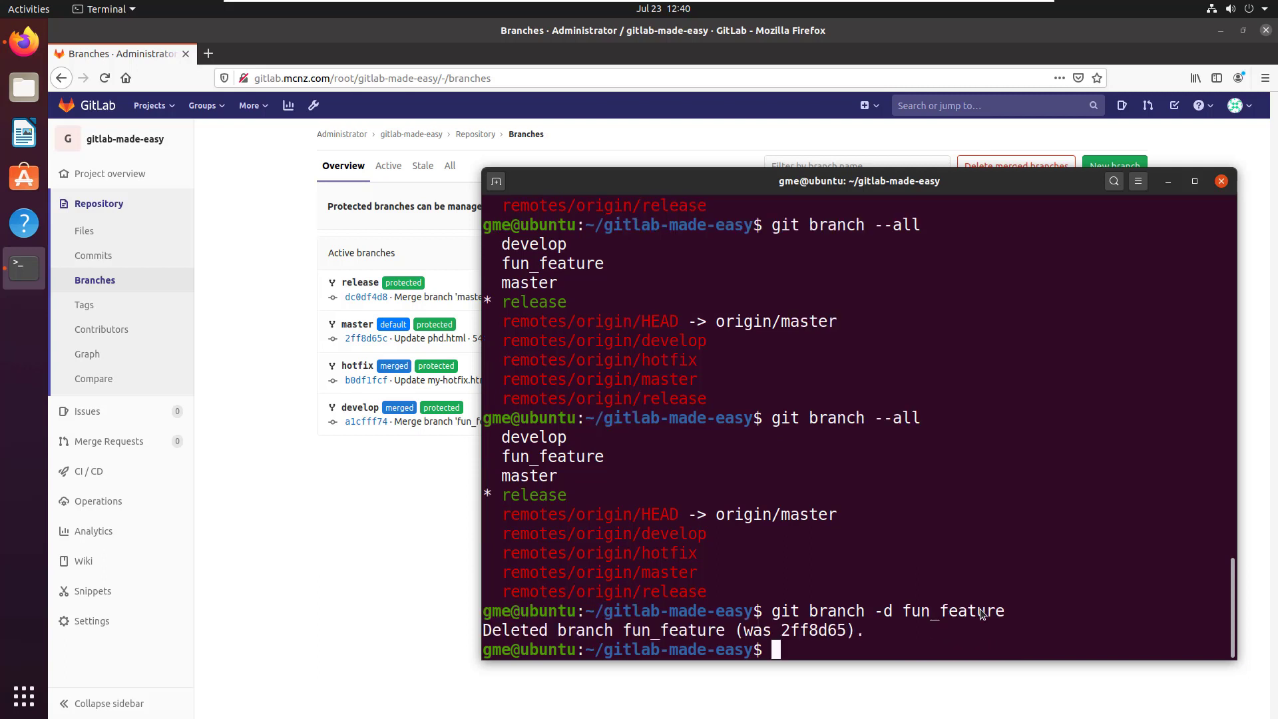
Step: List all branches to confirm fun_feature no longer appears
type("git branch -")
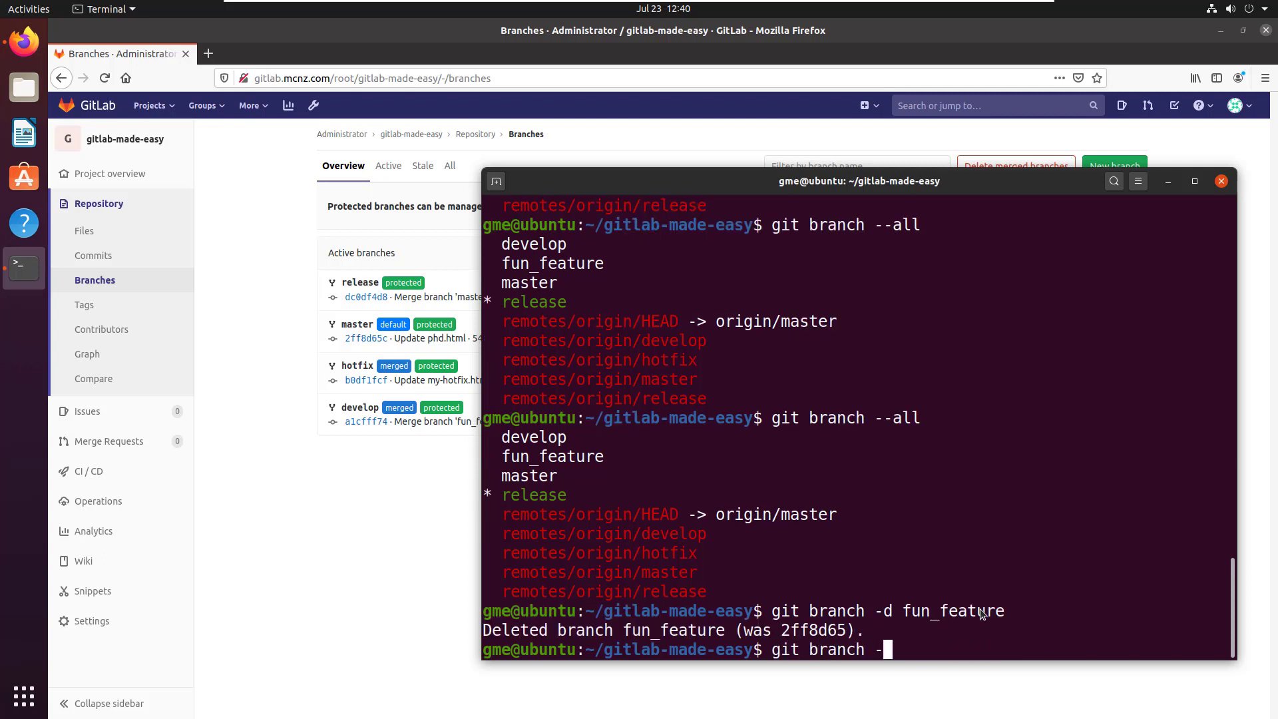
key("Return")
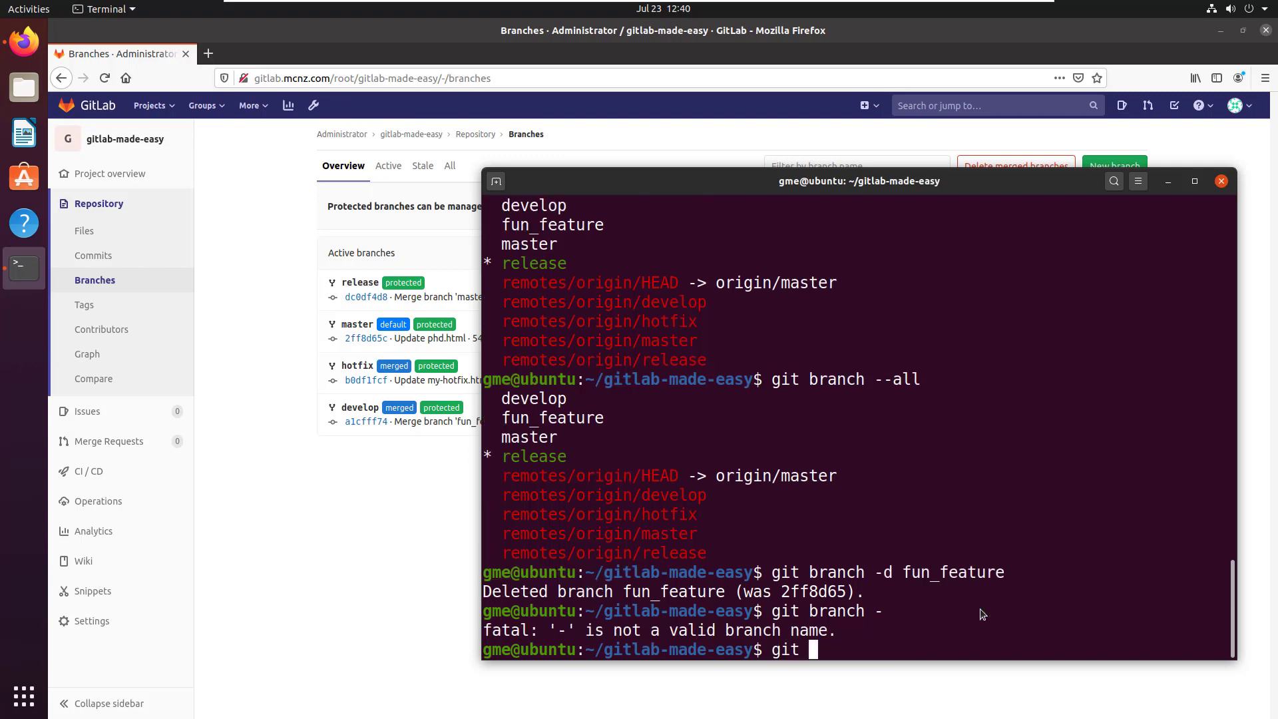
key("Return")
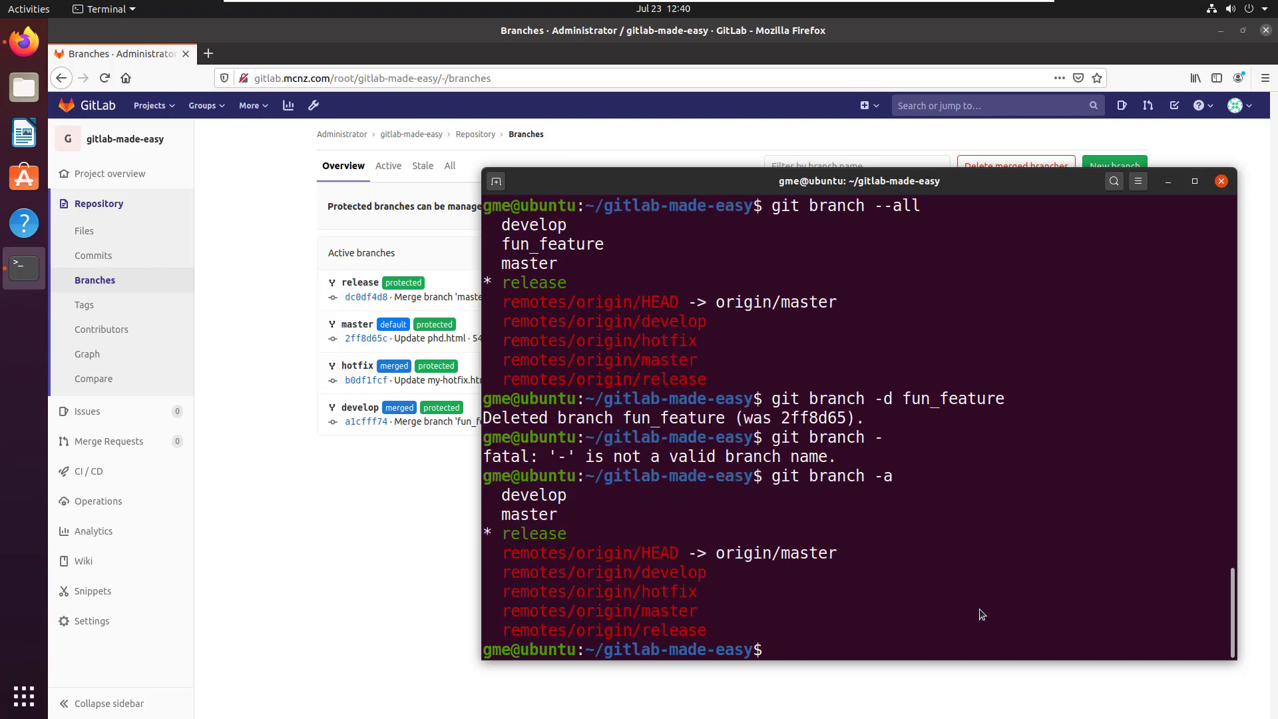